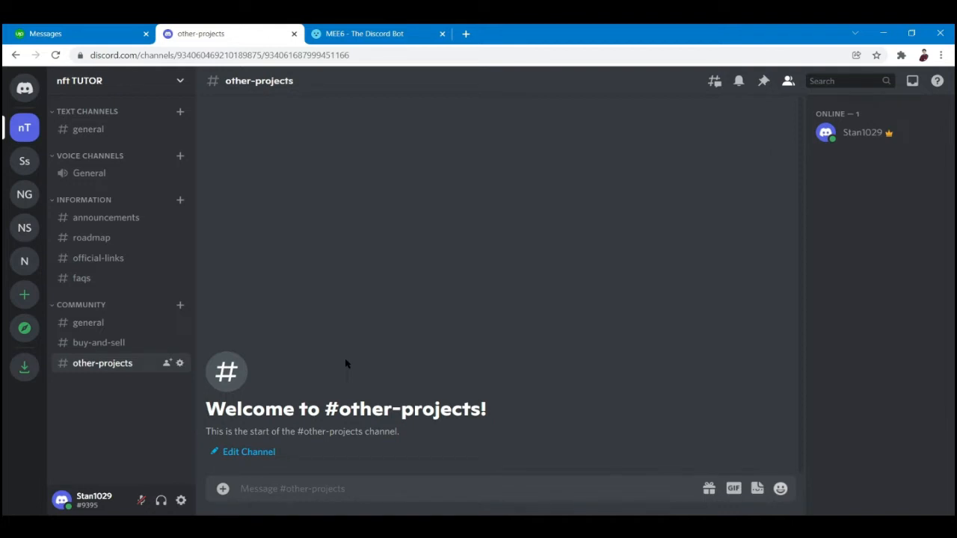
{"action": "mouse_move", "coordinate": [553, 369]}
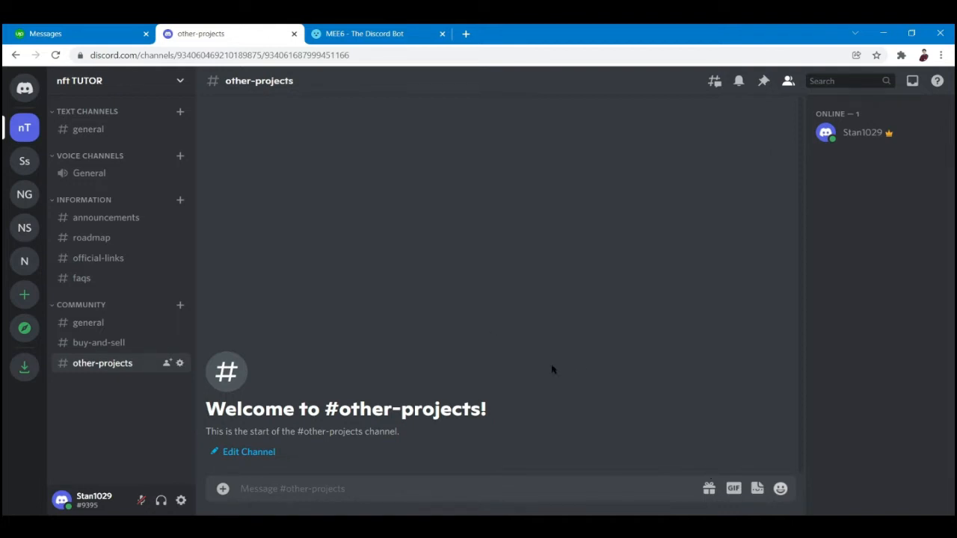
{"action": "mouse_move", "coordinate": [237, 284]}
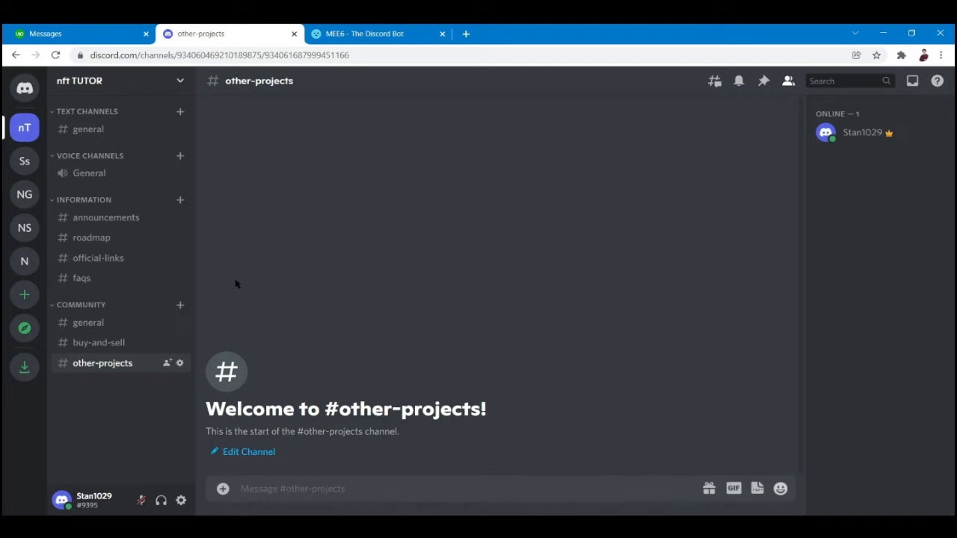
{"action": "mouse_move", "coordinate": [123, 206]}
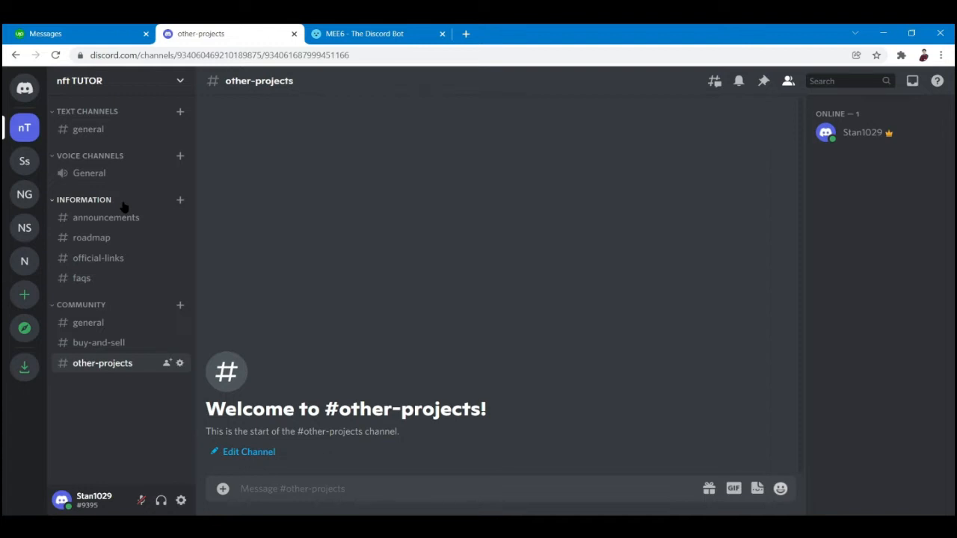
{"action": "mouse_move", "coordinate": [92, 125]}
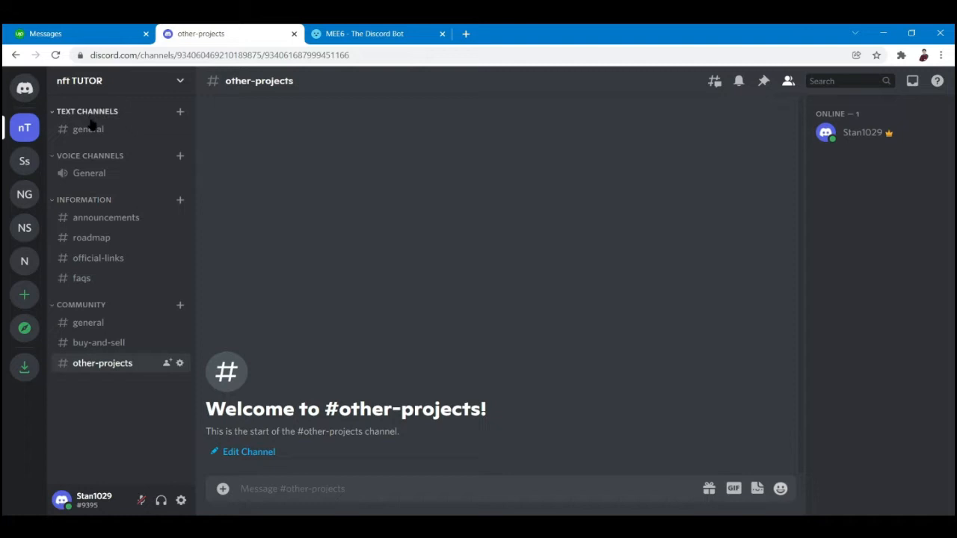
{"action": "mouse_move", "coordinate": [88, 129]}
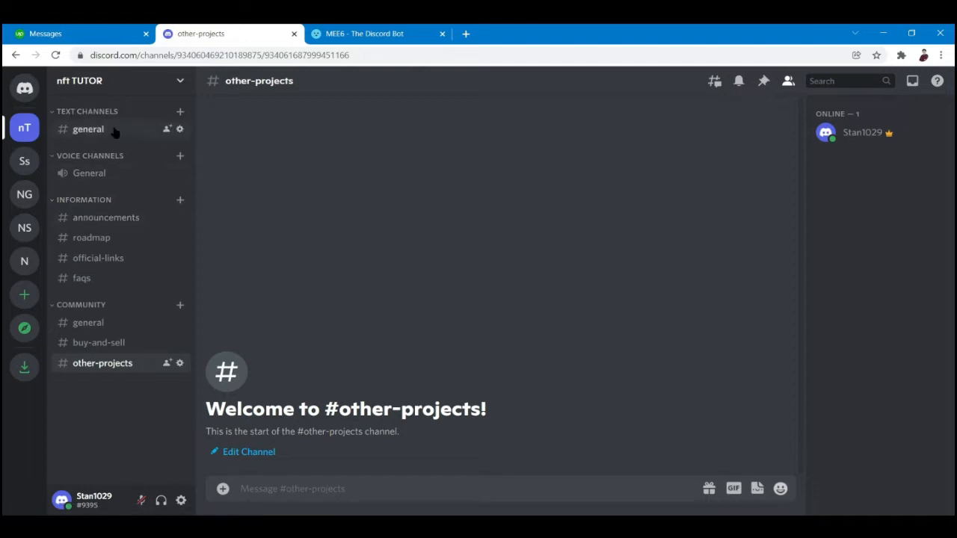
{"action": "mouse_move", "coordinate": [97, 266]}
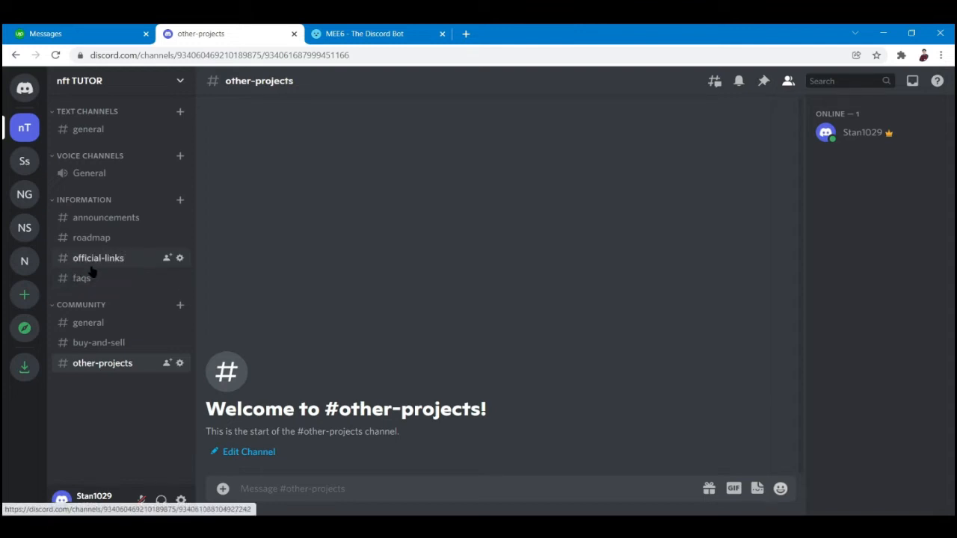
{"action": "mouse_move", "coordinate": [92, 237]}
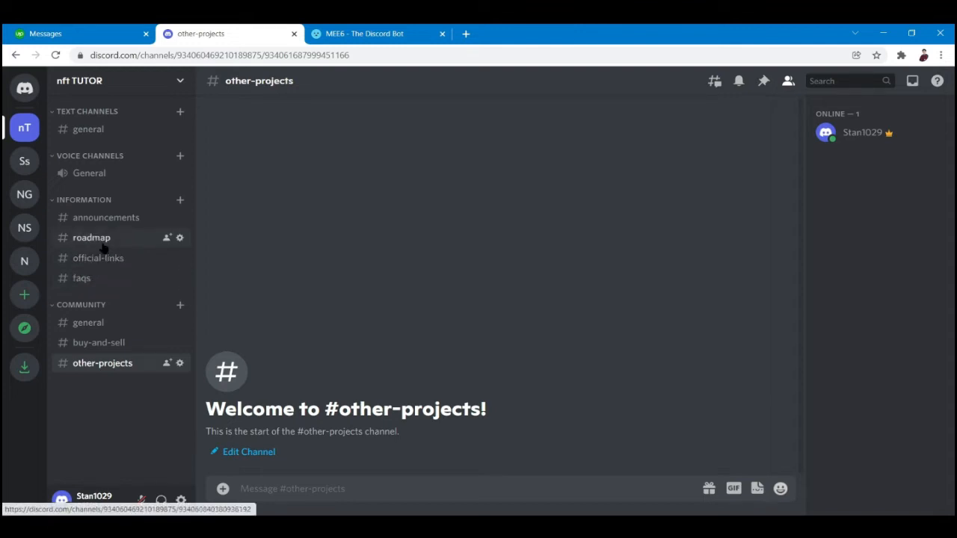
{"action": "mouse_move", "coordinate": [97, 161]}
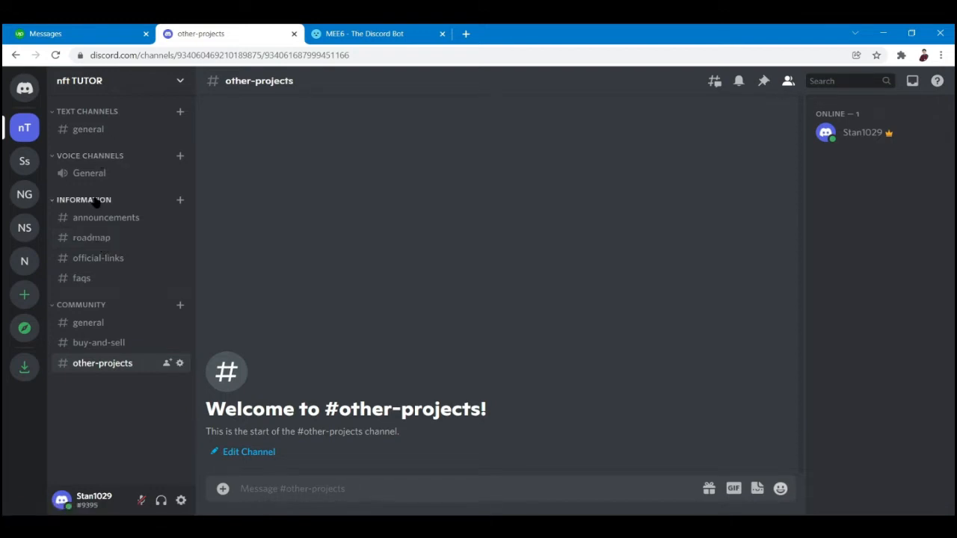
{"action": "mouse_move", "coordinate": [177, 86]}
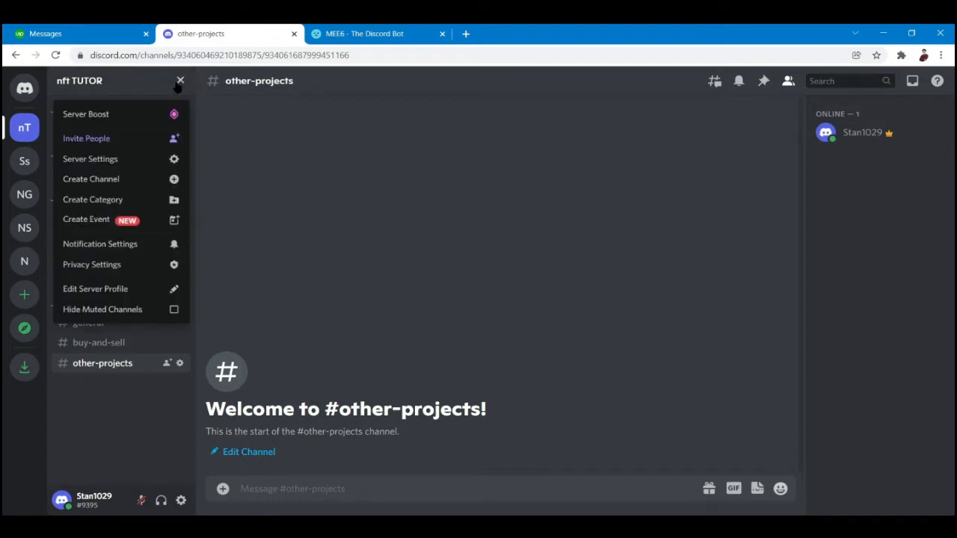
Dismiss the server menu, pass through #roadmap, and open the empty #faqs channel
{"action": "left_click", "coordinate": [179, 80]}
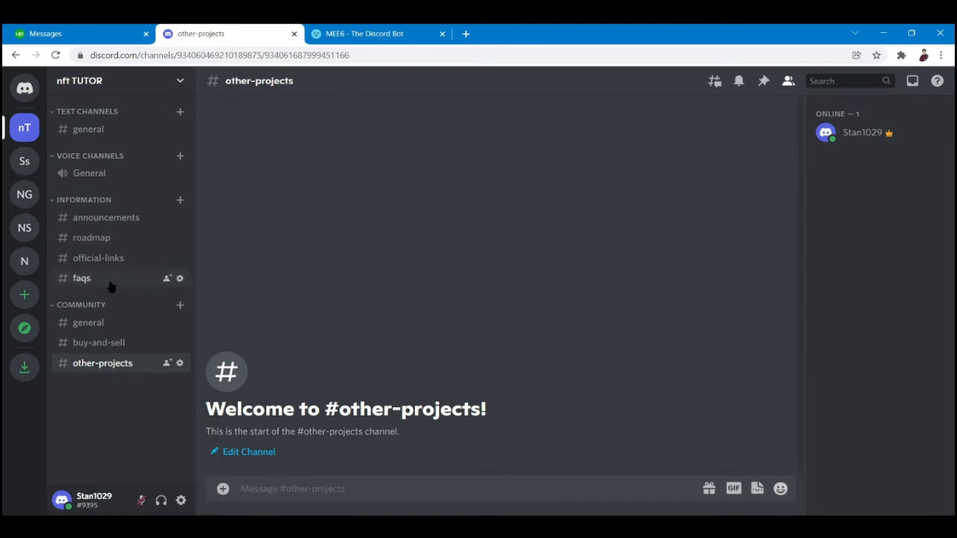
{"action": "mouse_move", "coordinate": [88, 112]}
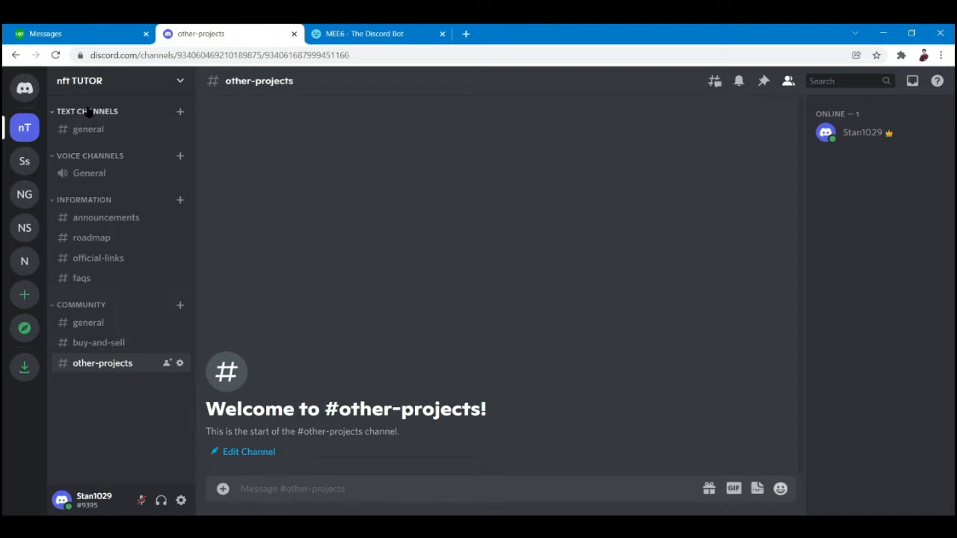
{"action": "mouse_move", "coordinate": [89, 173]}
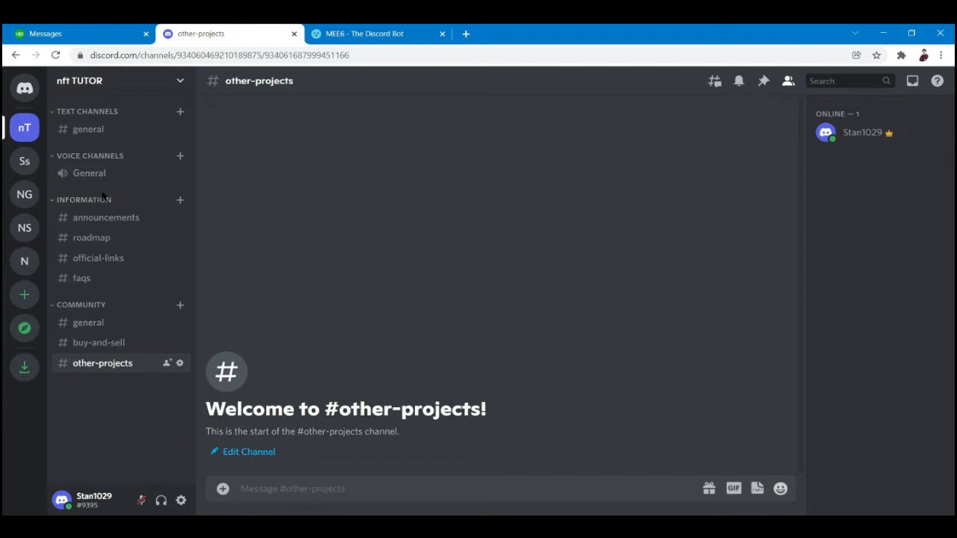
{"action": "mouse_move", "coordinate": [101, 204]}
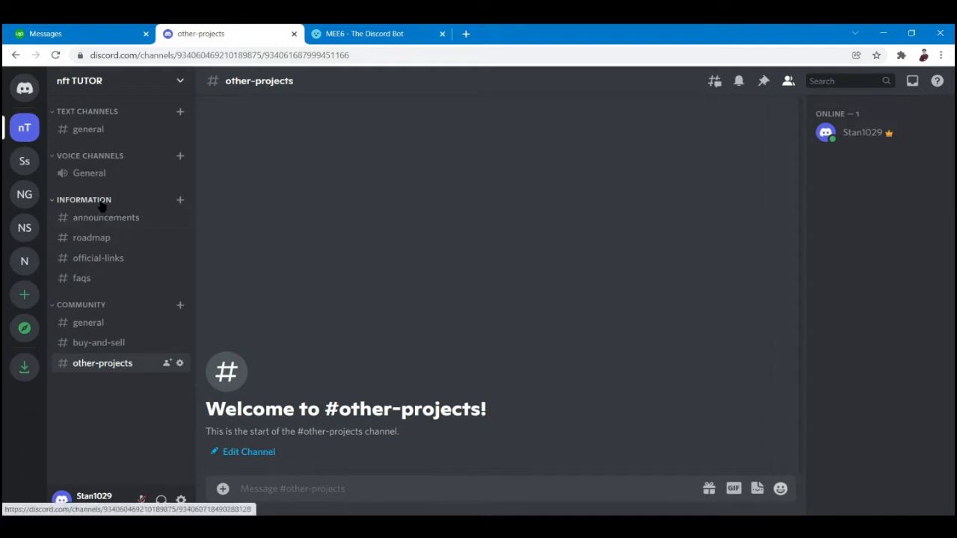
{"action": "mouse_move", "coordinate": [105, 218]}
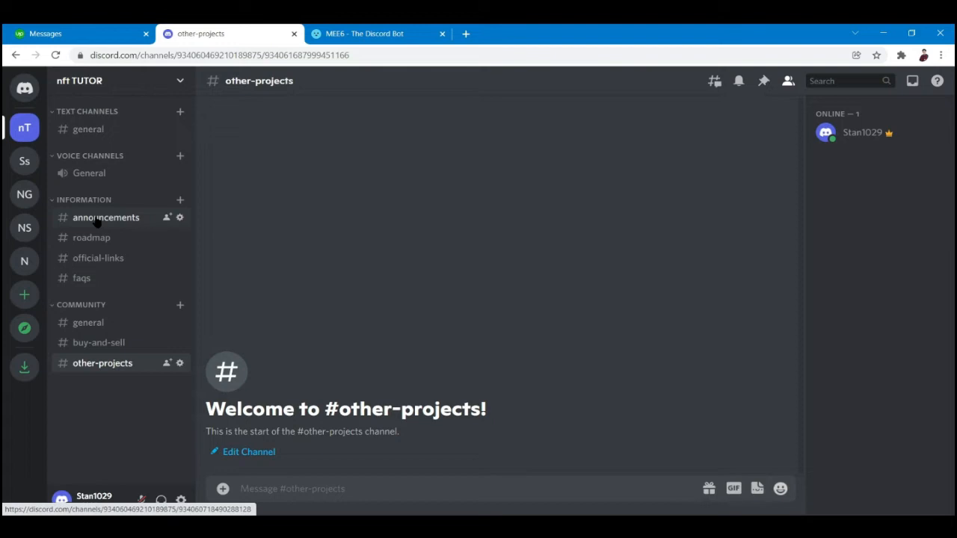
{"action": "mouse_move", "coordinate": [98, 258]}
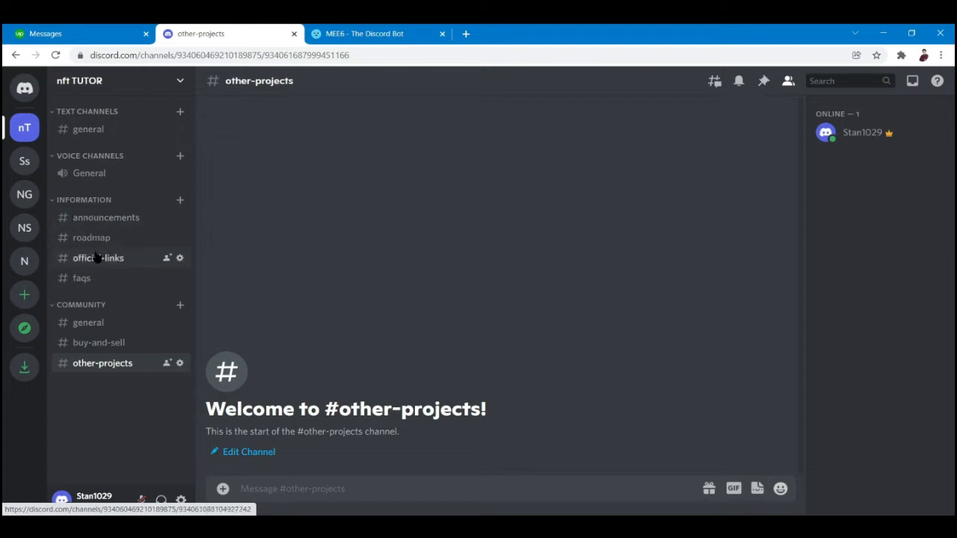
{"action": "mouse_move", "coordinate": [81, 277]}
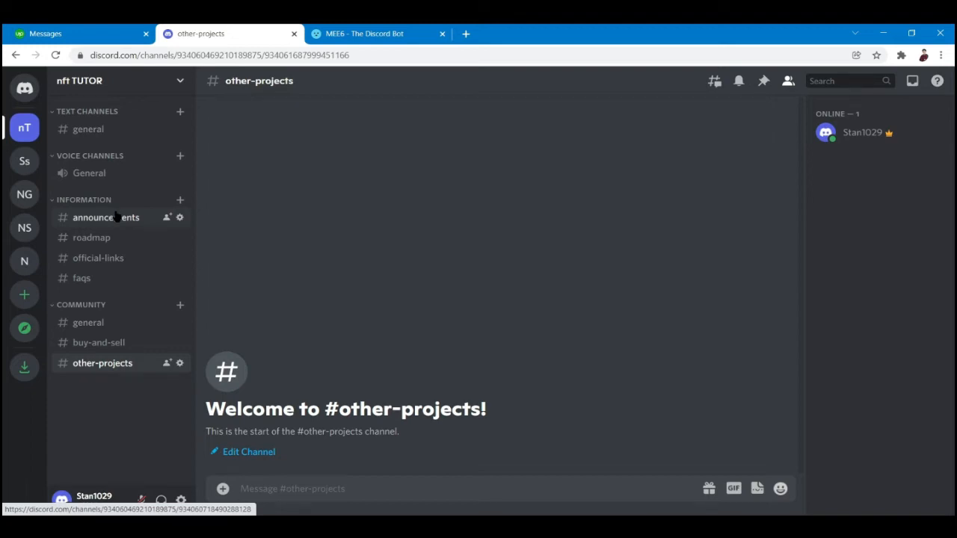
{"action": "mouse_move", "coordinate": [122, 212]}
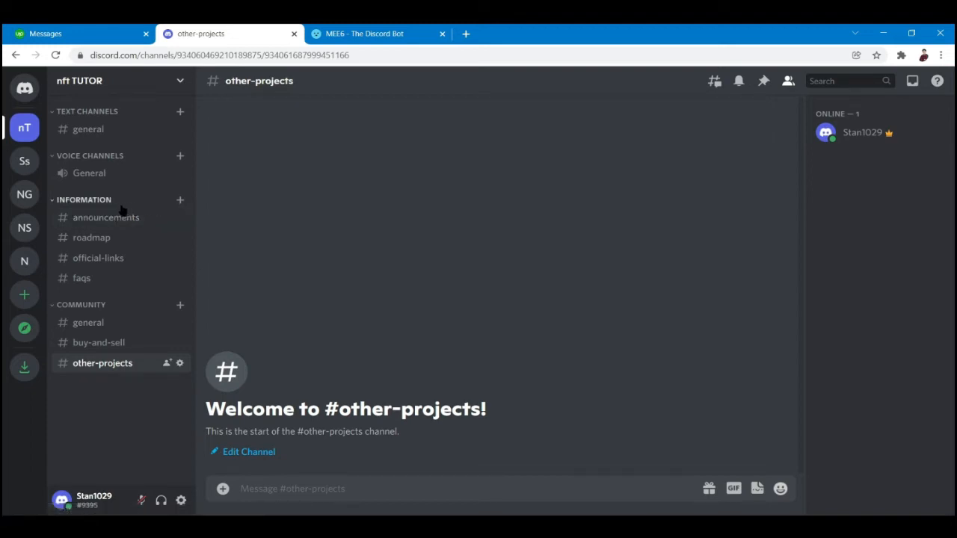
{"action": "mouse_move", "coordinate": [105, 217]}
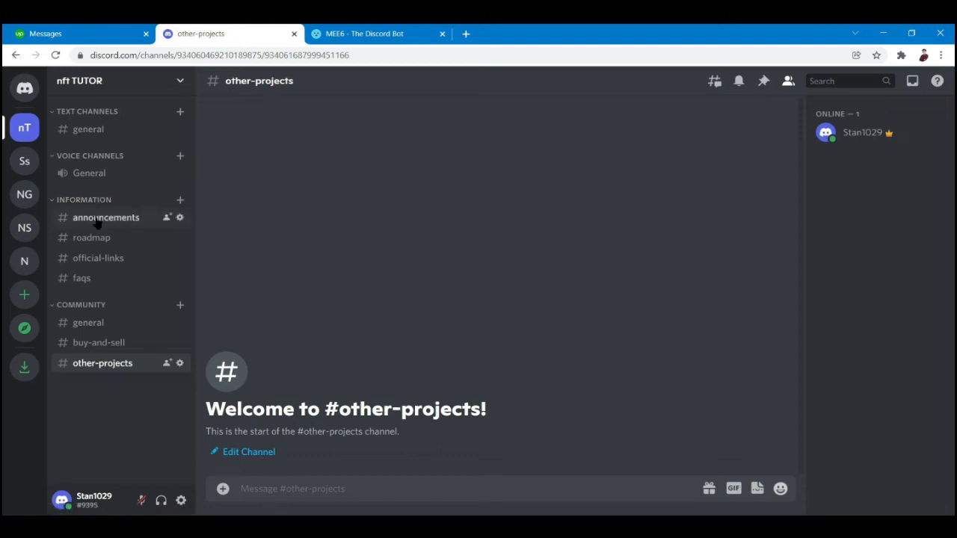
{"action": "mouse_move", "coordinate": [180, 200]}
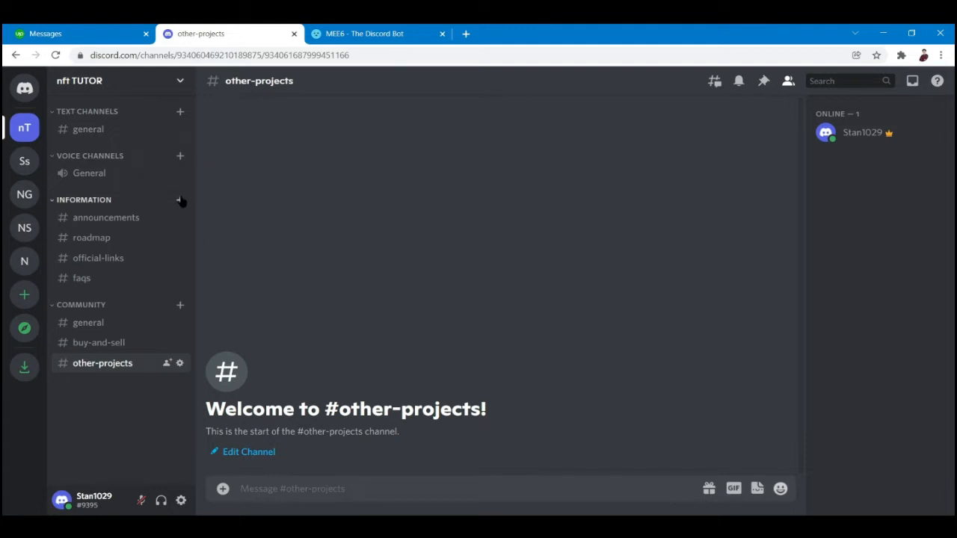
{"action": "mouse_move", "coordinate": [105, 217]}
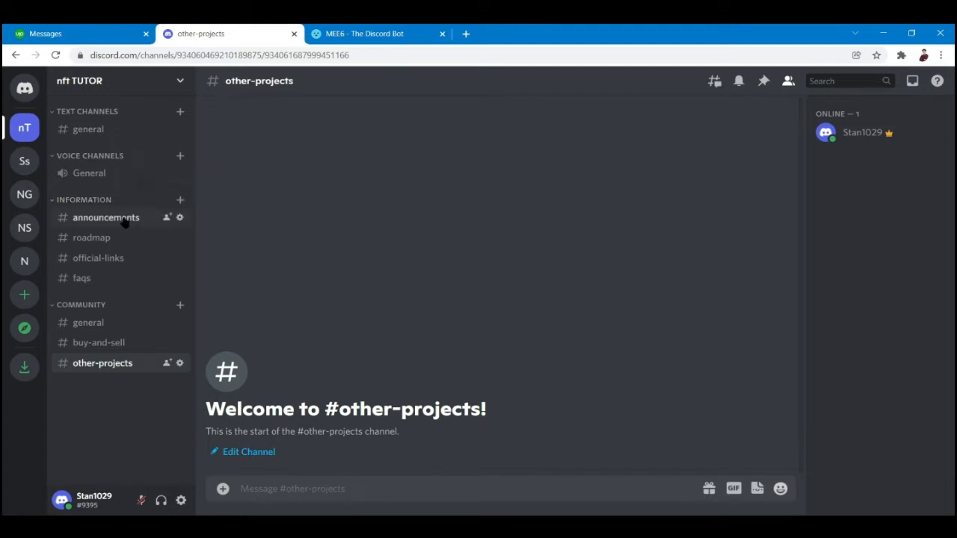
{"action": "mouse_move", "coordinate": [91, 238]}
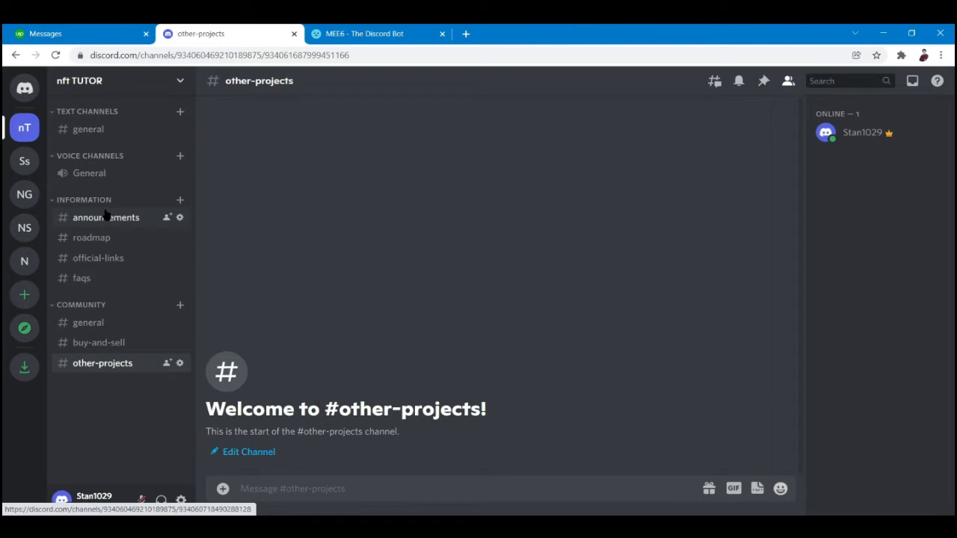
{"action": "mouse_move", "coordinate": [91, 237]}
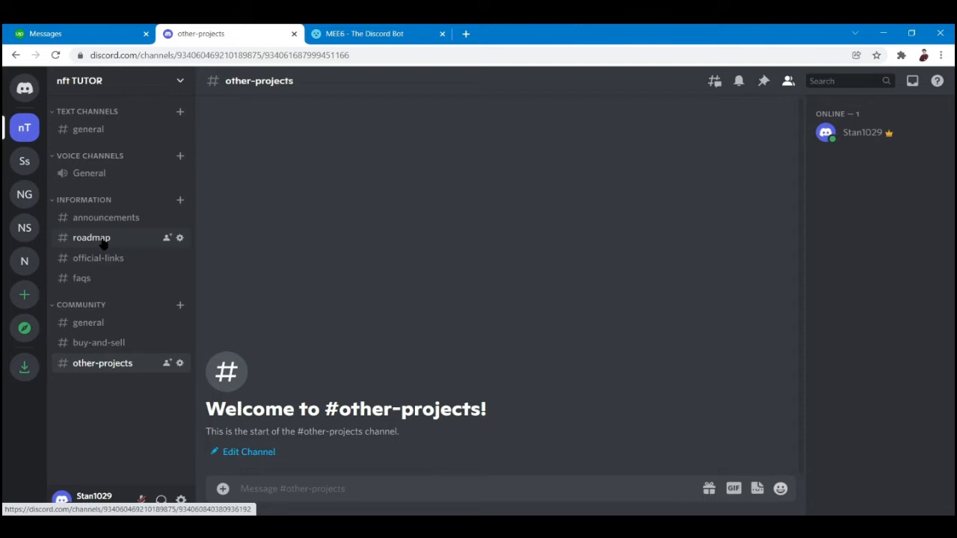
{"action": "mouse_move", "coordinate": [80, 278]}
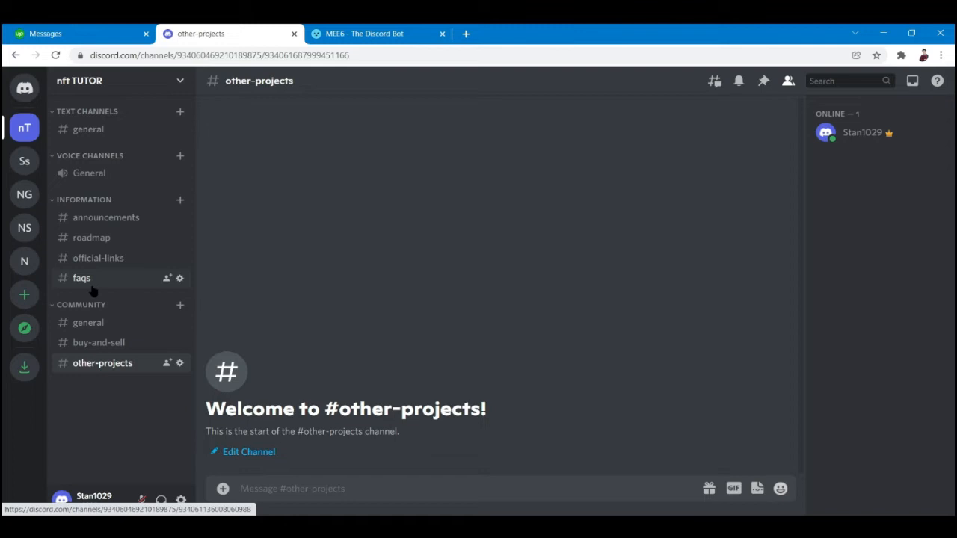
{"action": "mouse_move", "coordinate": [91, 237]}
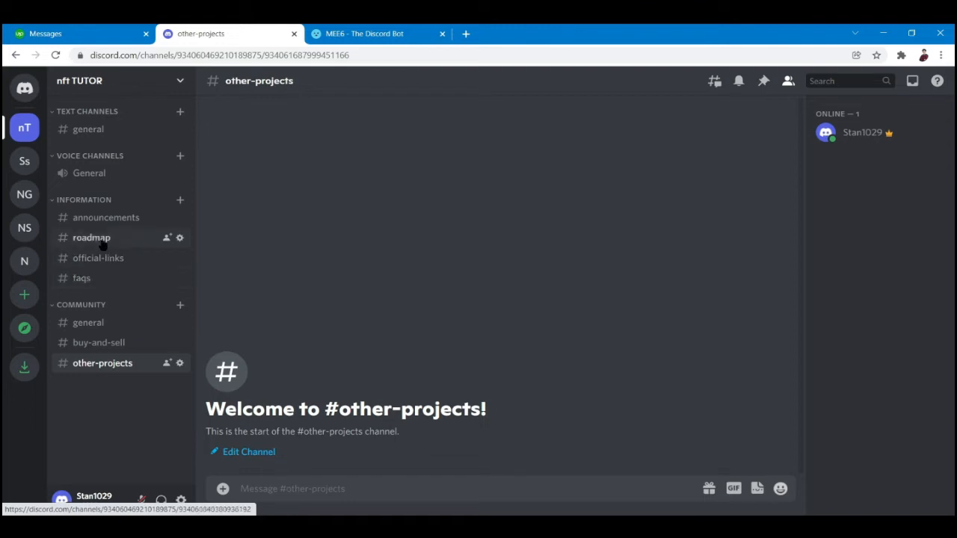
{"action": "left_click", "coordinate": [92, 237]}
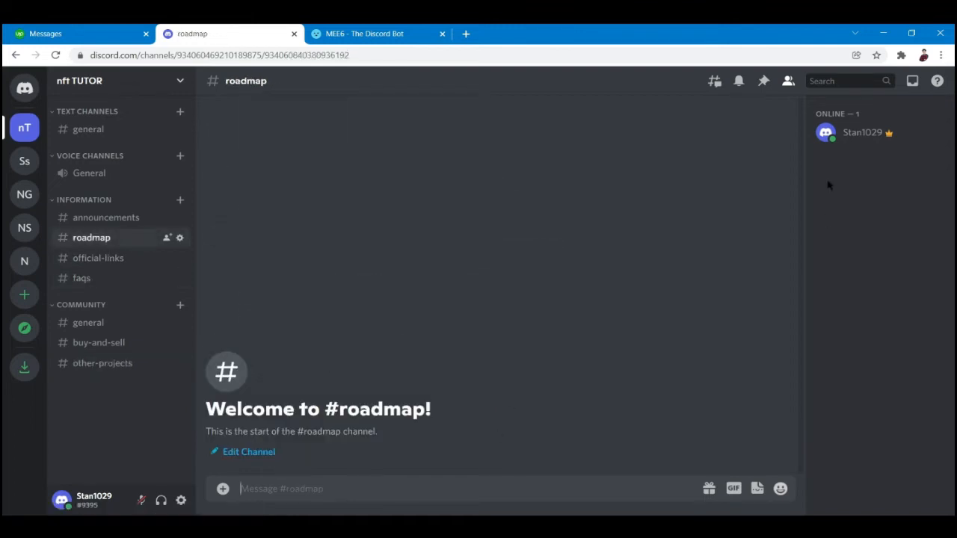
{"action": "mouse_move", "coordinate": [653, 122]}
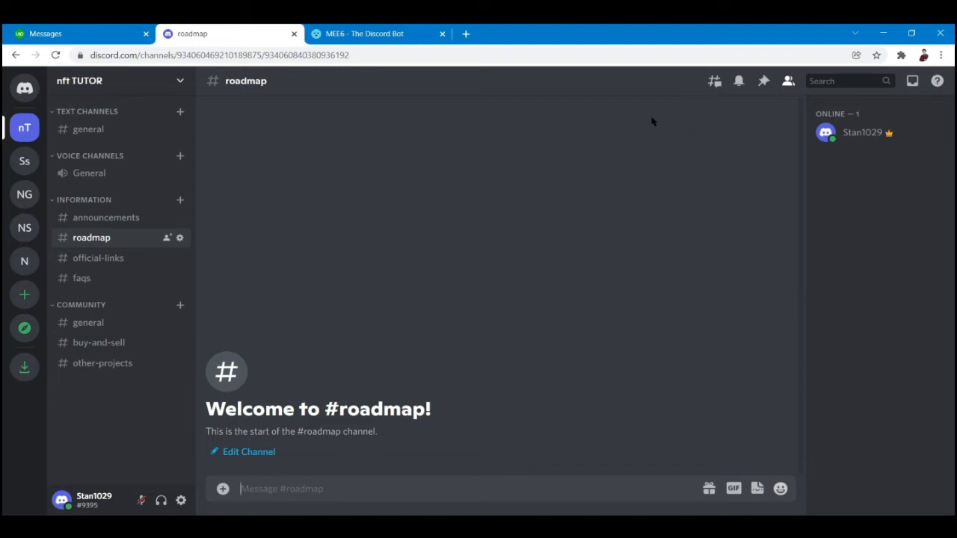
{"action": "mouse_move", "coordinate": [702, 94]}
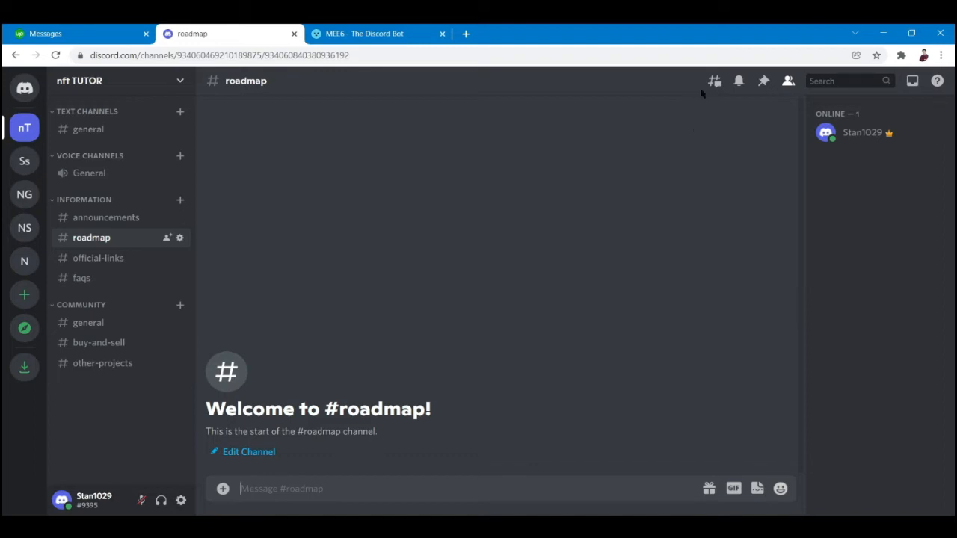
{"action": "mouse_move", "coordinate": [555, 237]}
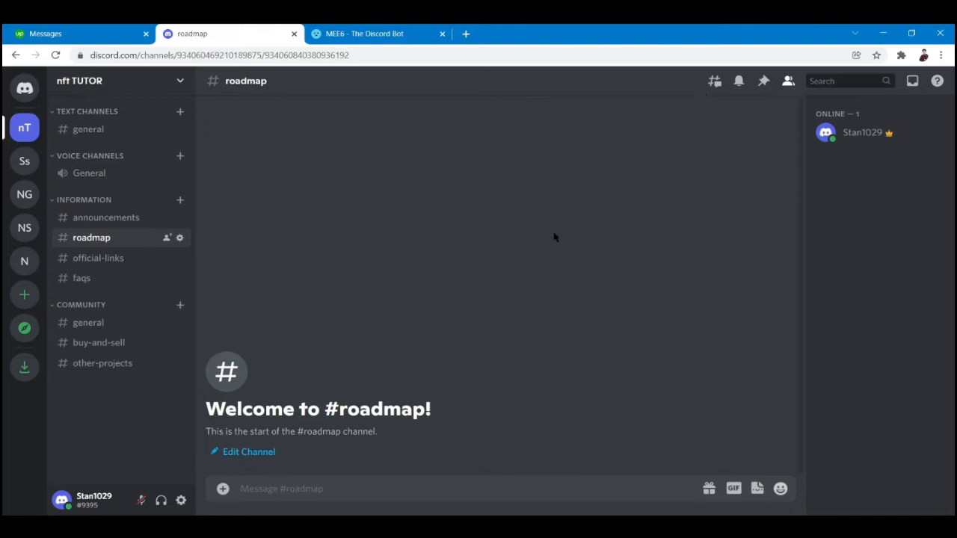
{"action": "mouse_move", "coordinate": [82, 278]}
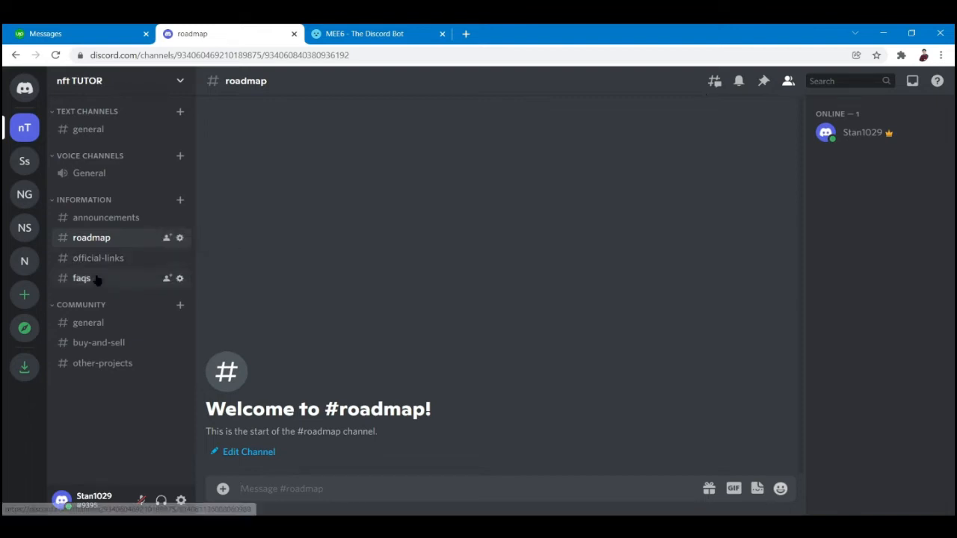
{"action": "left_click", "coordinate": [80, 278]}
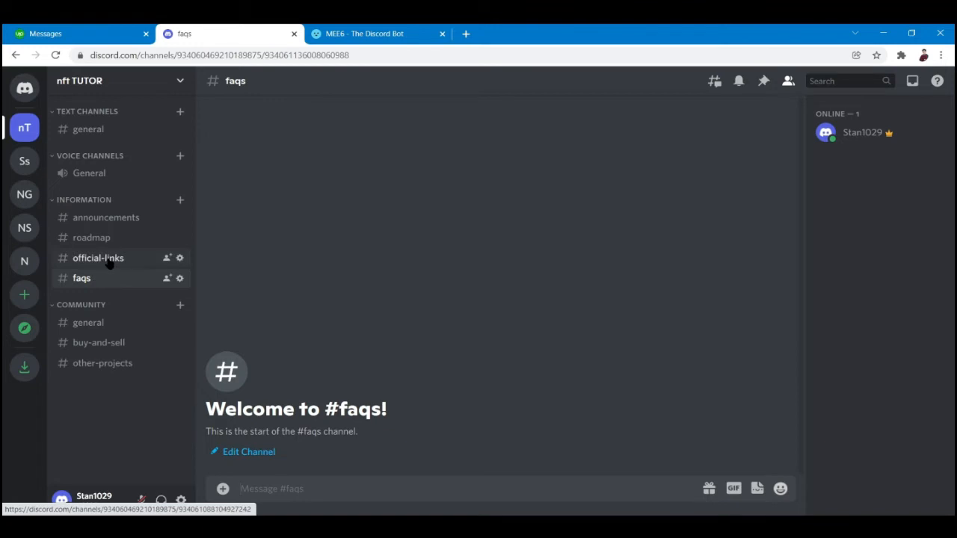
{"action": "mouse_move", "coordinate": [333, 485]}
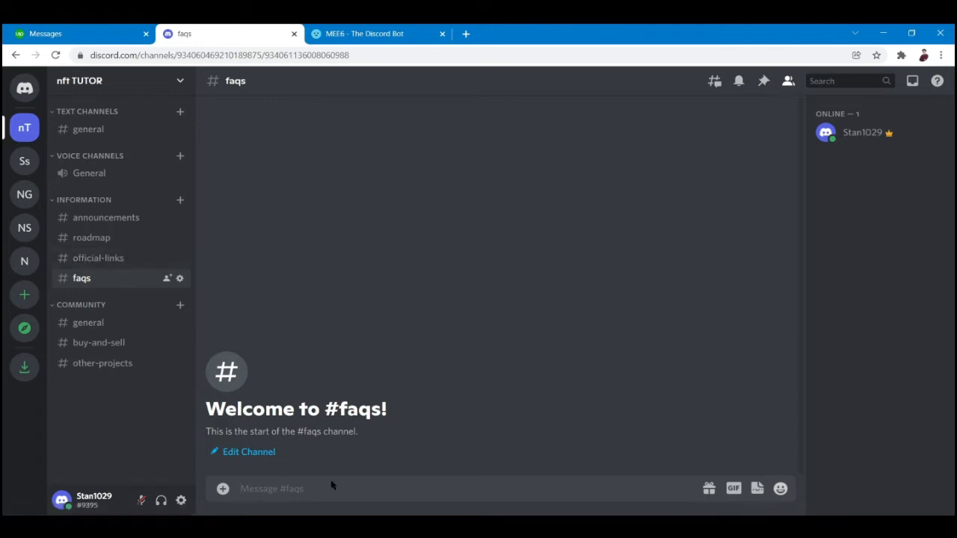
Post FAQs about the team, minting start, how many NFTs will be minted, and finding more info
{"action": "type", "text": "a"}
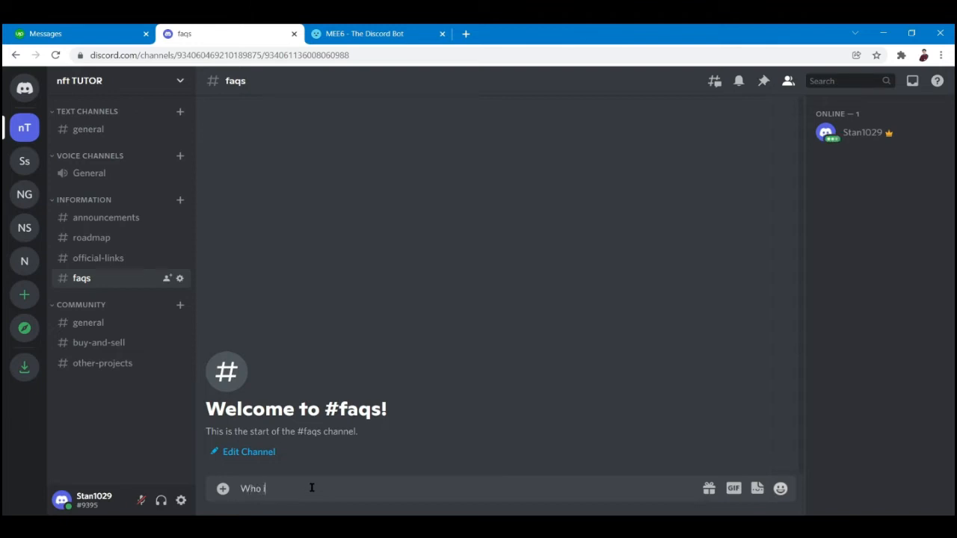
{"action": "type", "text": "is the"}
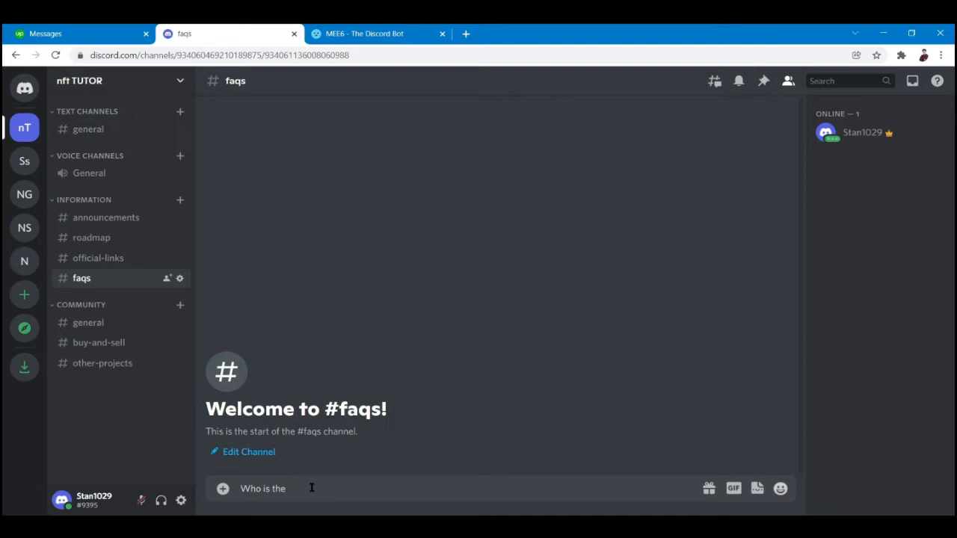
{"action": "type", "text": "team"}
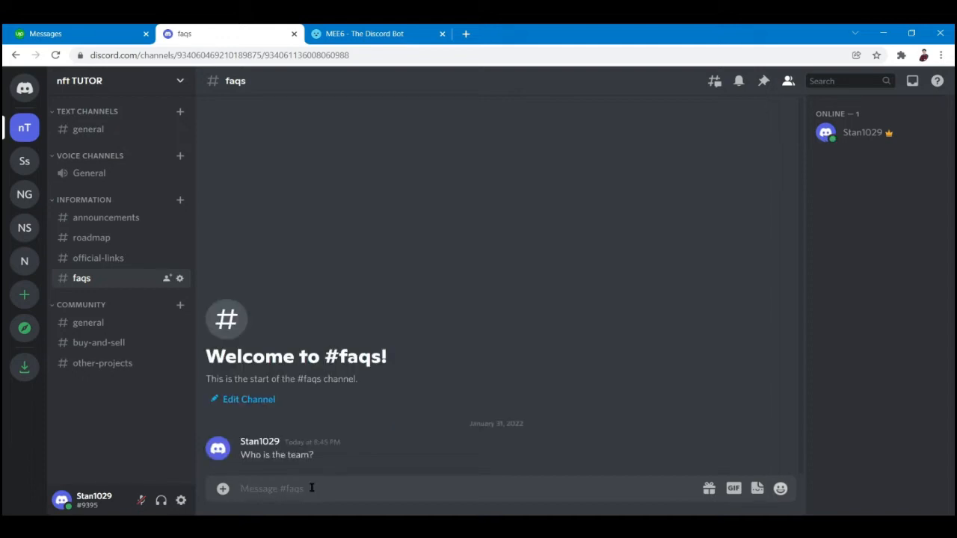
{"action": "type", "text": "When will m"}
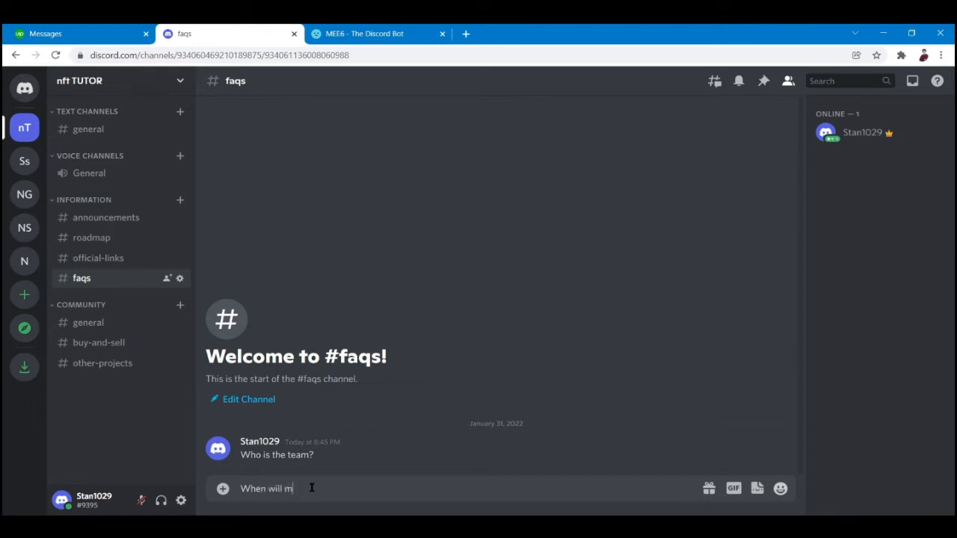
{"action": "type", "text": "inting star"}
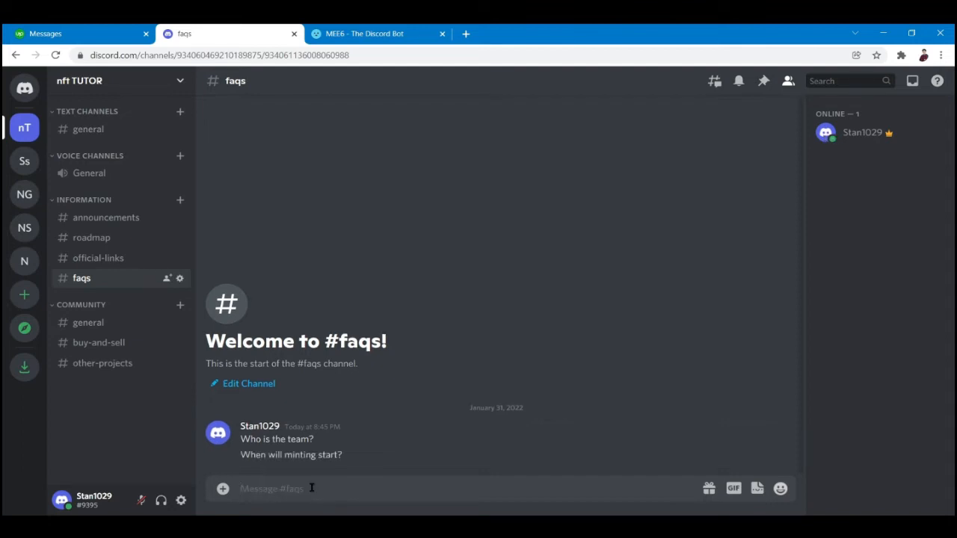
{"action": "type", "text": "How many n"}
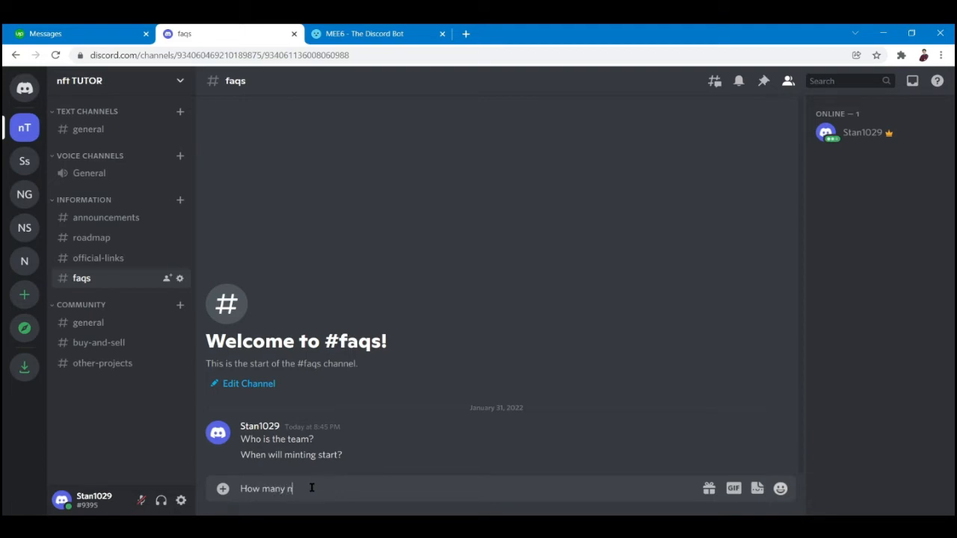
{"action": "type", "text": "fts will b"}
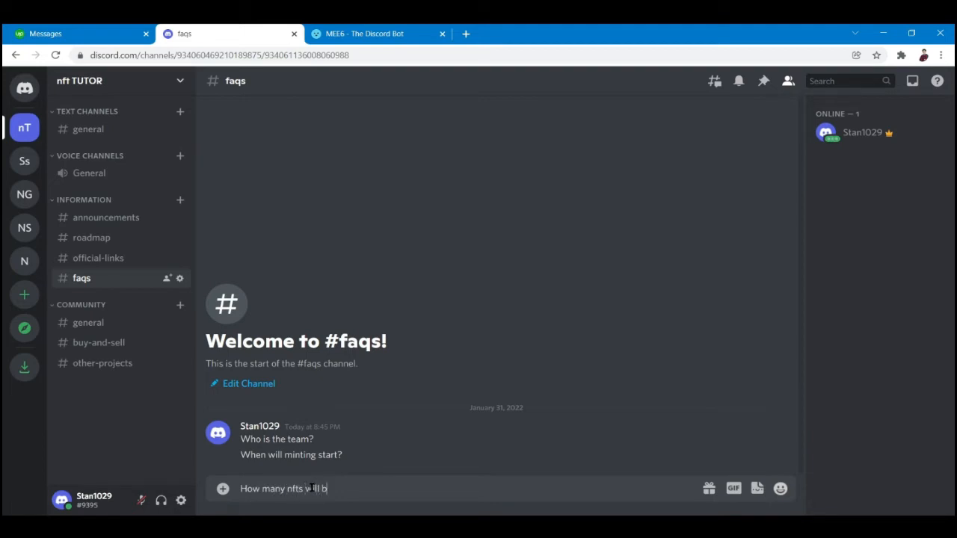
{"action": "type", "text": "e minted"}
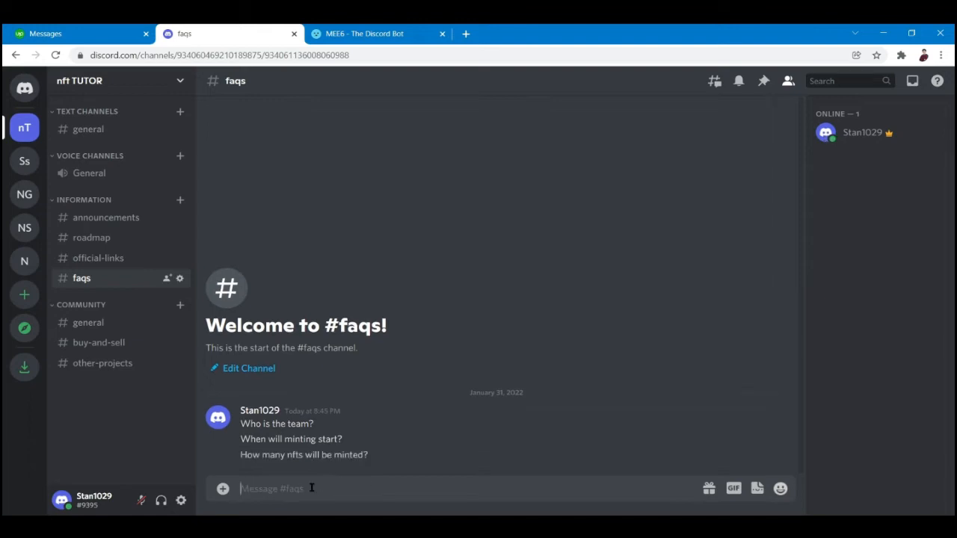
{"action": "type", "text": "W"}
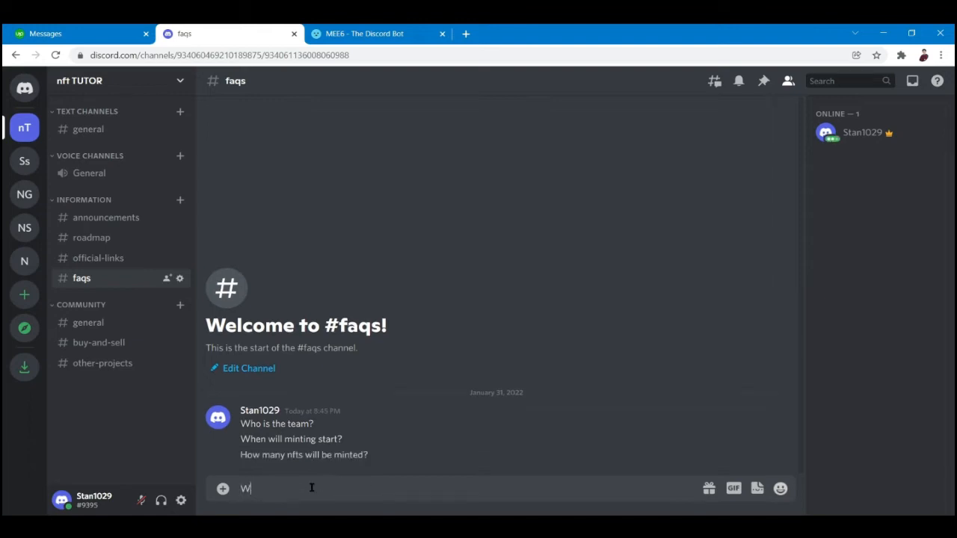
{"action": "type", "text": "here"}
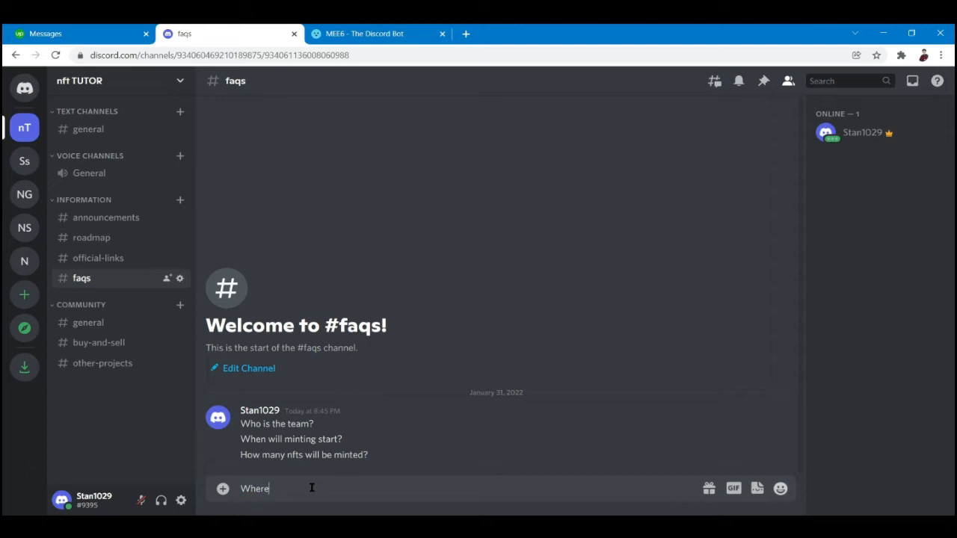
{"action": "type", "text": "can I f"}
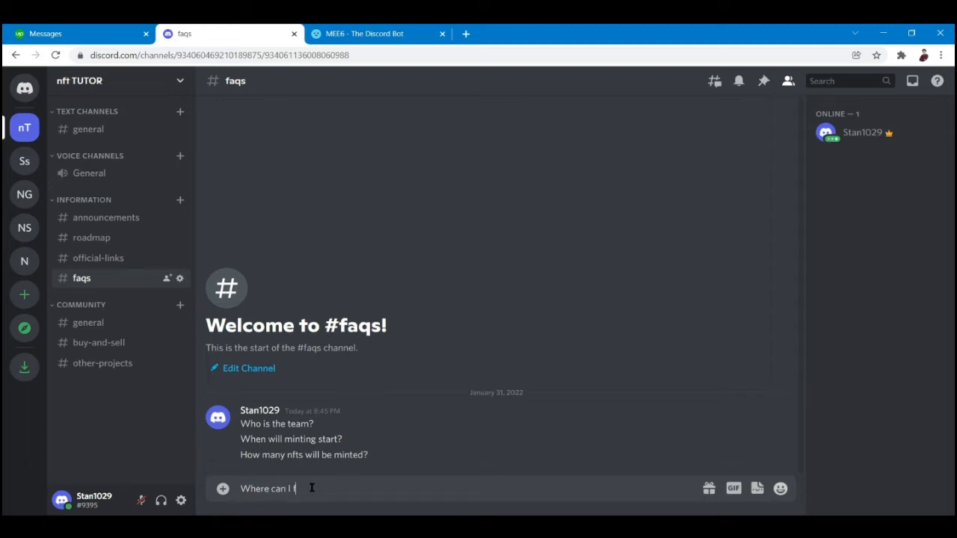
{"action": "type", "text": "ind"}
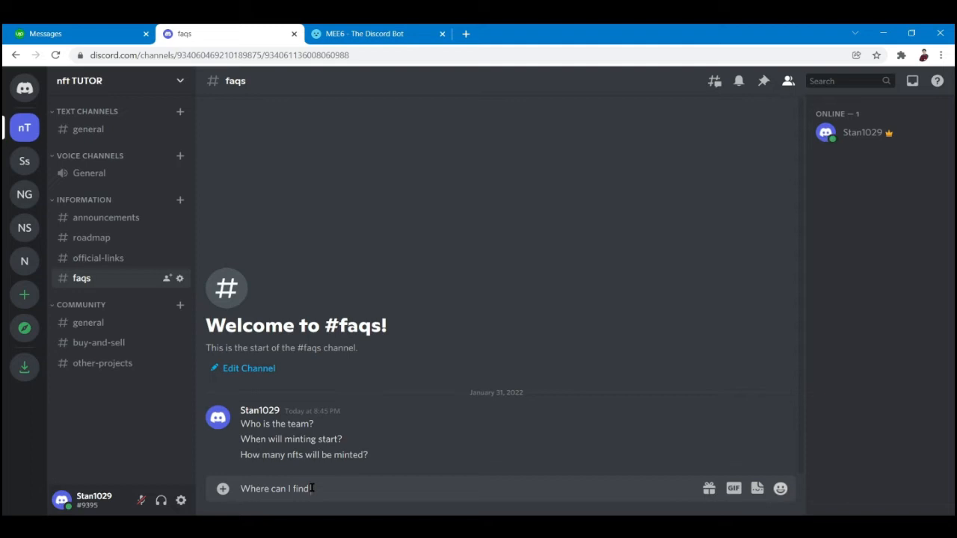
{"action": "type", "text": "no"}
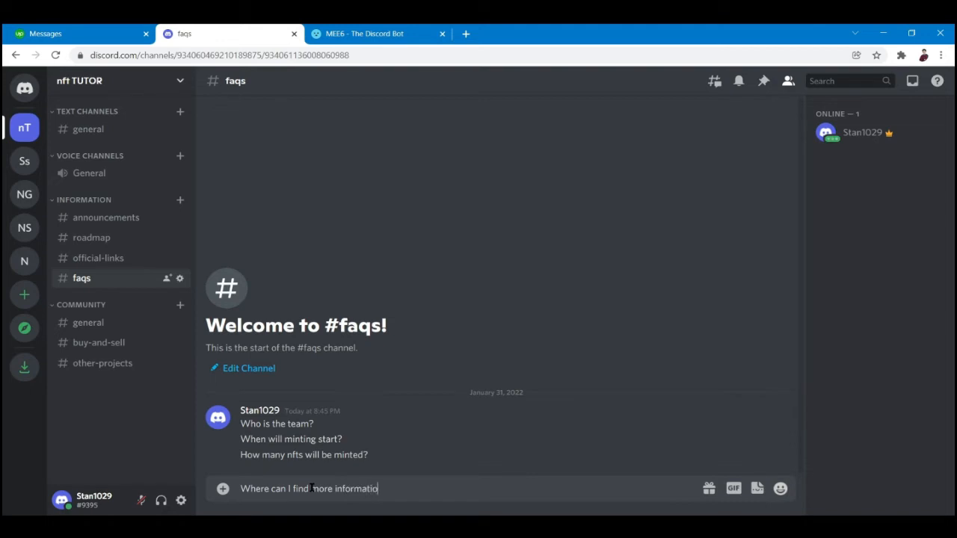
{"action": "key", "text": "Return"}
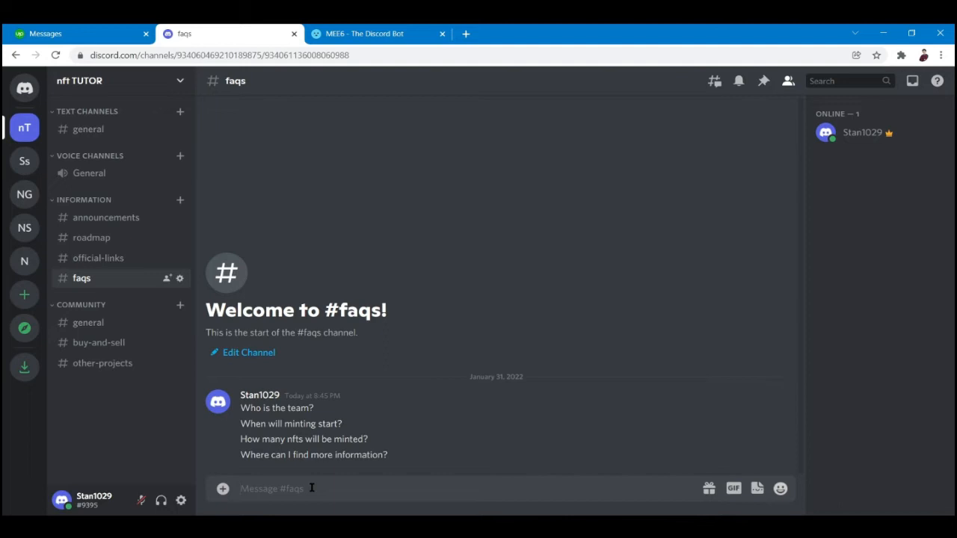
Post the question 'How can I become more involved in the project?'
{"action": "type", "text": "How"}
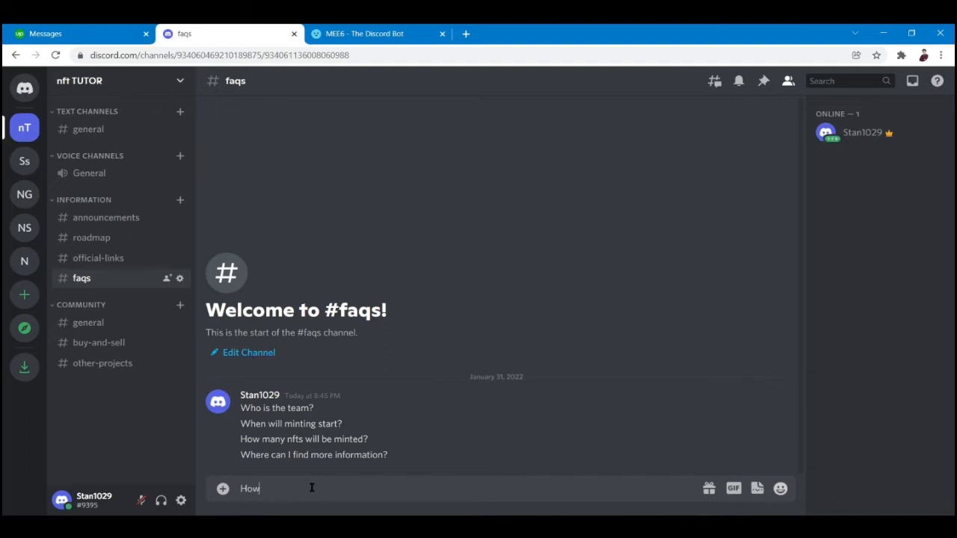
{"action": "type", "text": "can I become"}
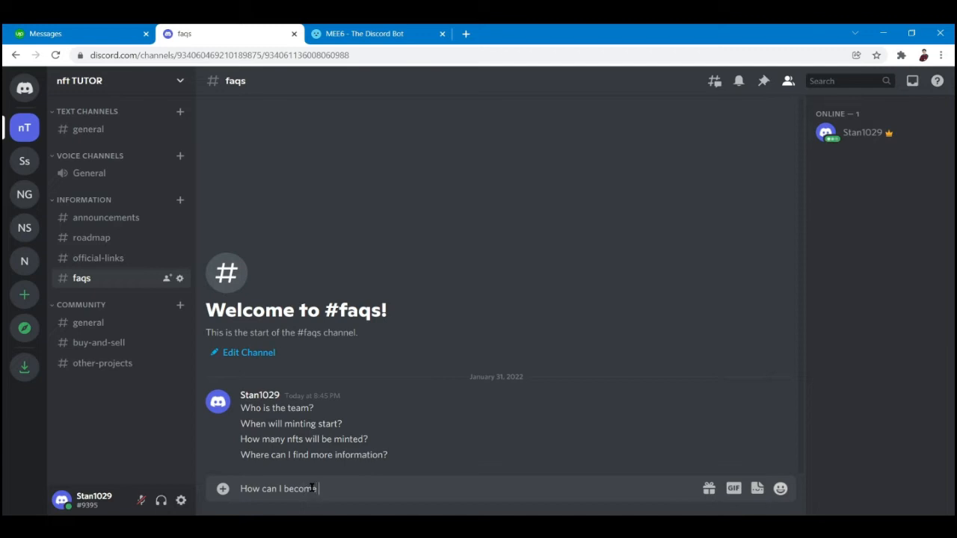
{"action": "type", "text": "more invol"}
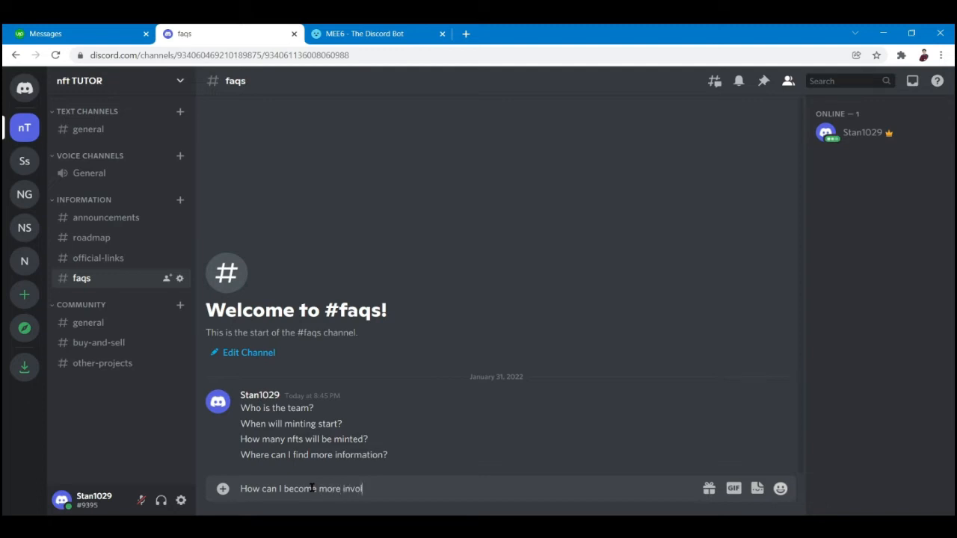
{"action": "type", "text": "ved in the pro"}
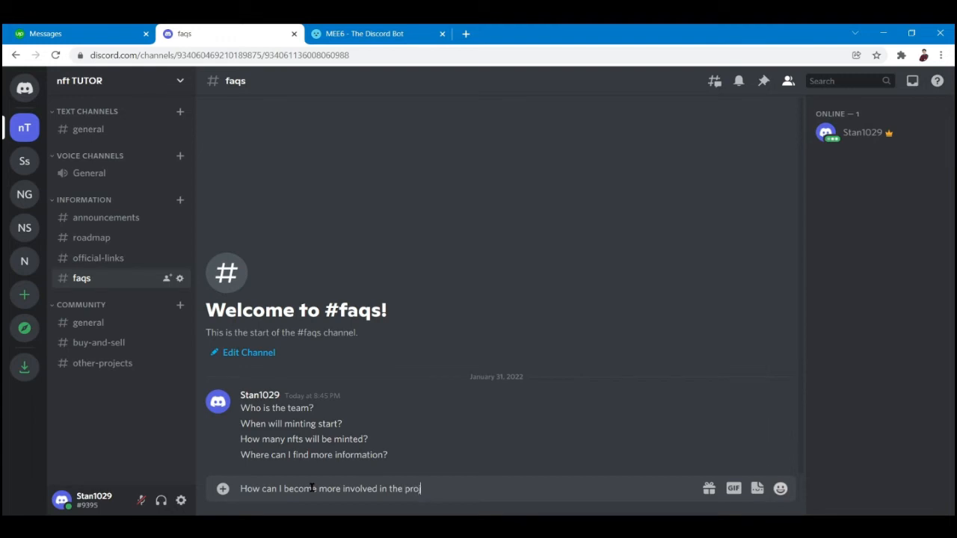
{"action": "key", "text": "Return"}
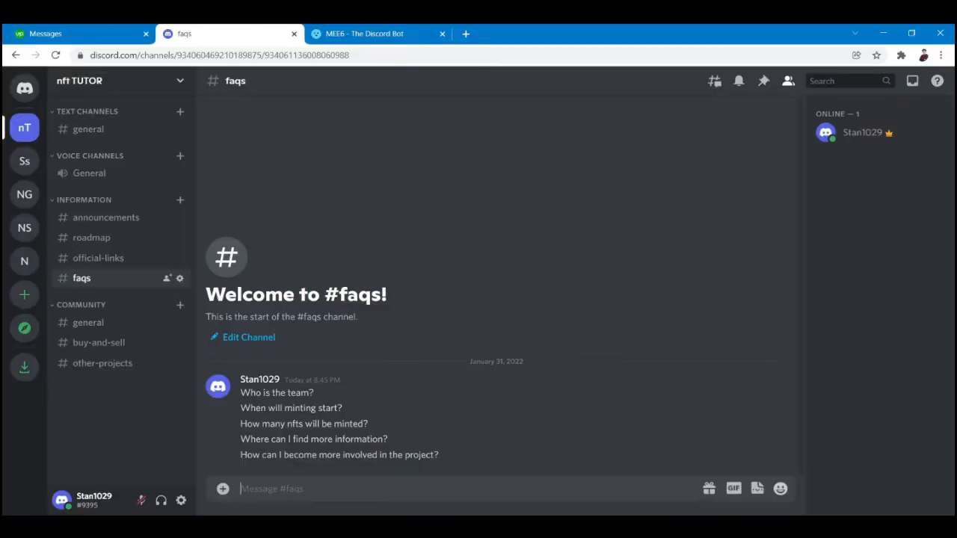
{"action": "mouse_move", "coordinate": [436, 336]}
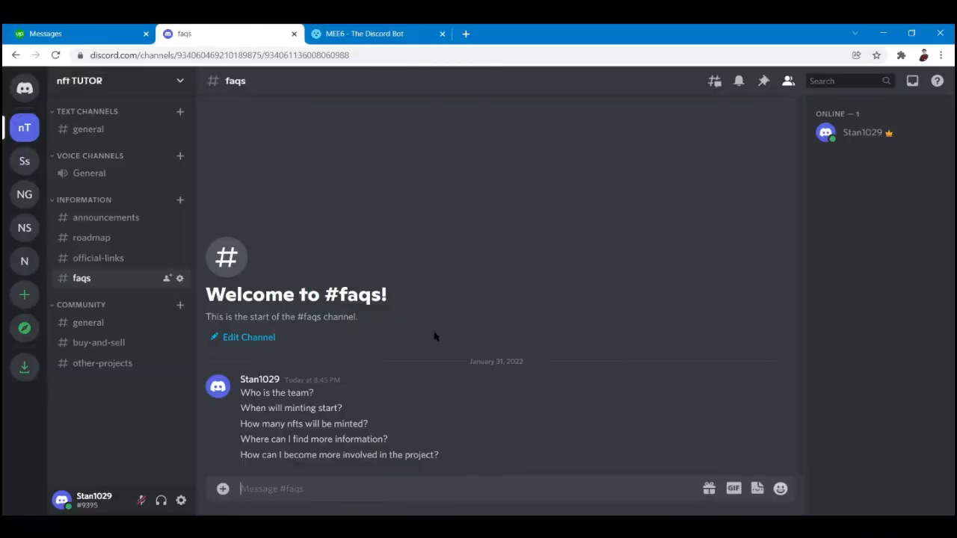
{"action": "mouse_move", "coordinate": [498, 368]}
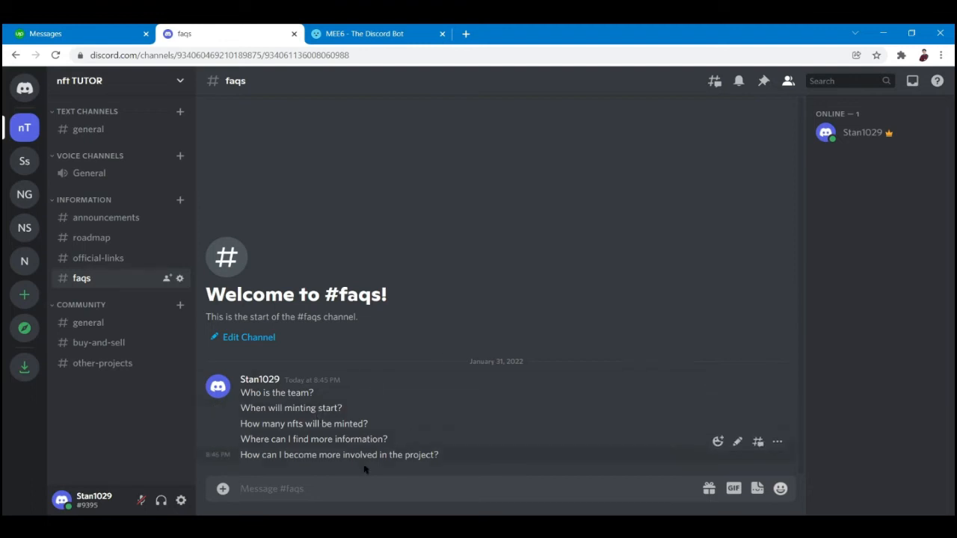
{"action": "mouse_move", "coordinate": [344, 412]}
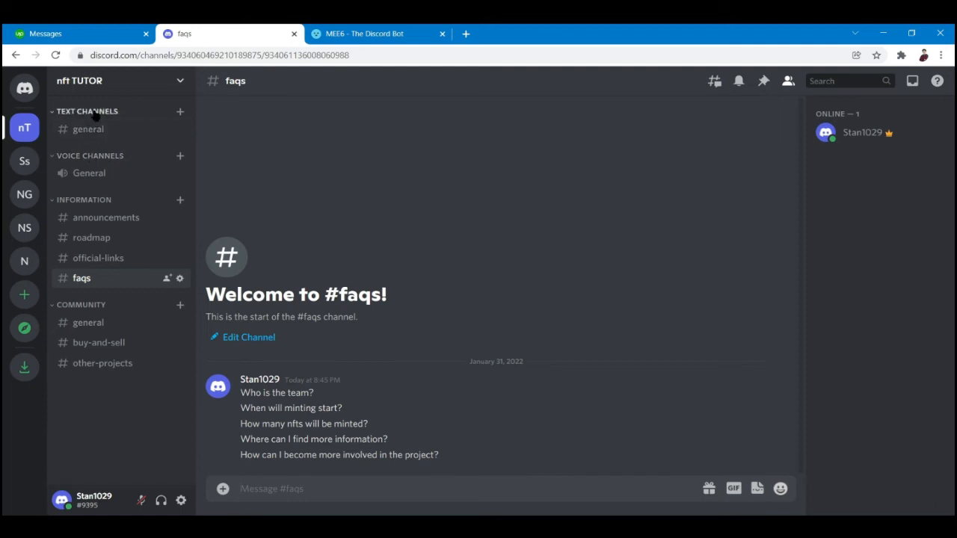
{"action": "mouse_move", "coordinate": [110, 458]}
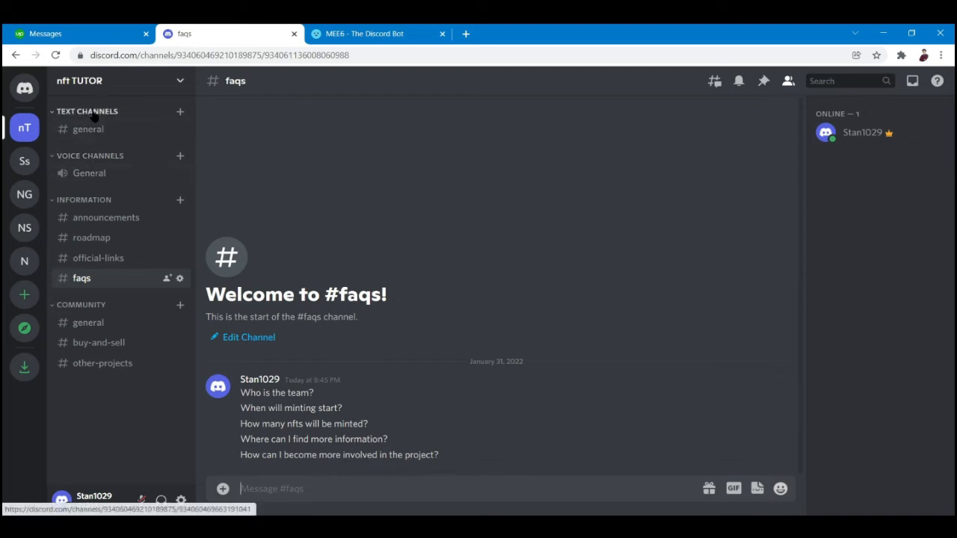
{"action": "mouse_move", "coordinate": [88, 128]}
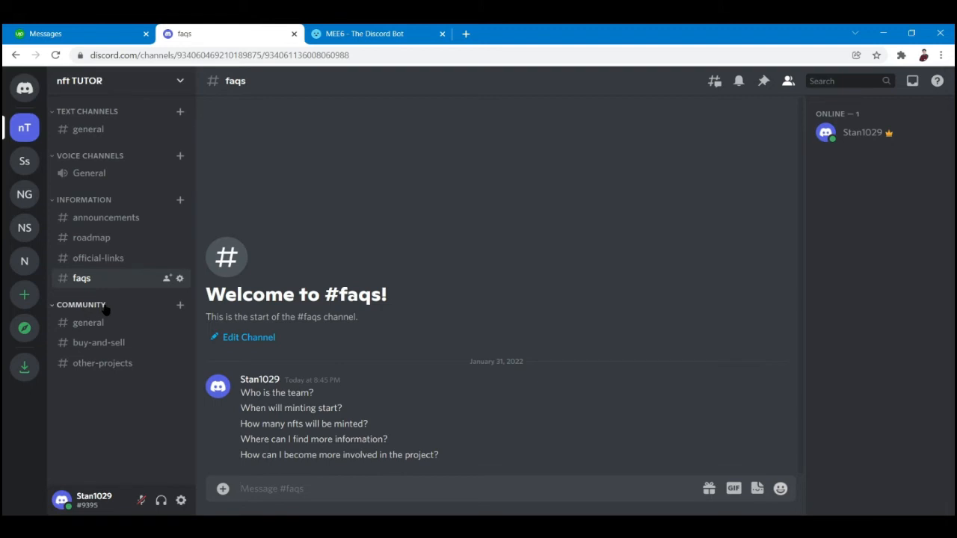
{"action": "mouse_move", "coordinate": [147, 297]}
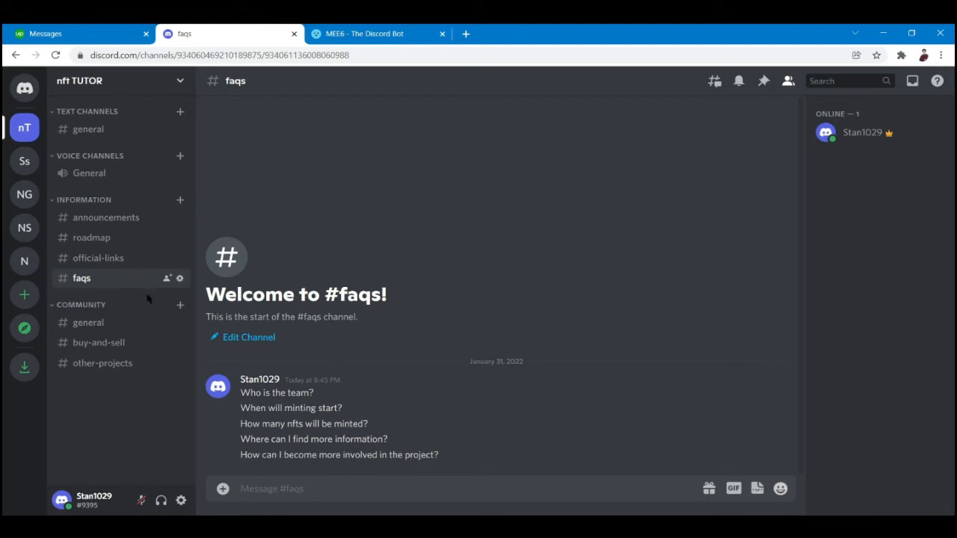
{"action": "mouse_move", "coordinate": [99, 343]}
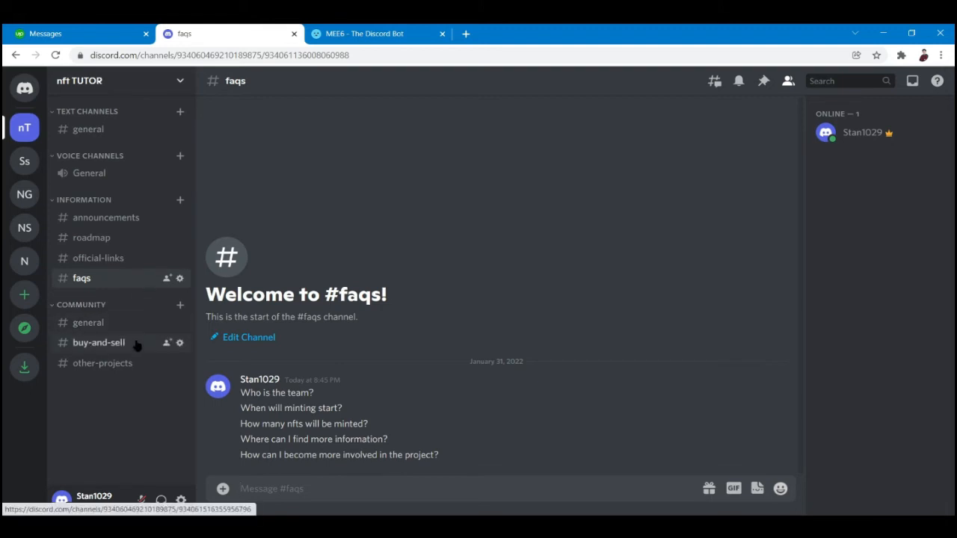
{"action": "mouse_move", "coordinate": [109, 381]}
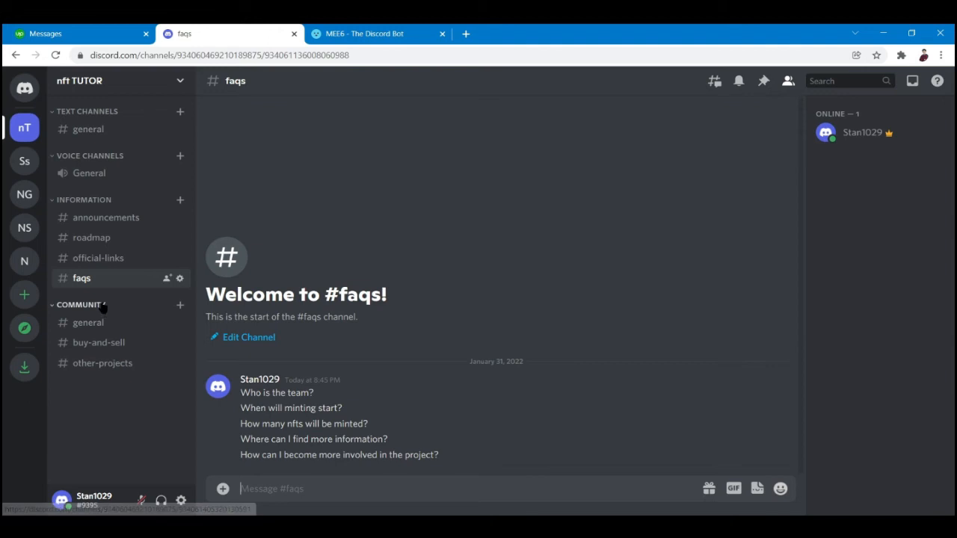
Open the empty #general channel under COMMUNITY
{"action": "left_click", "coordinate": [88, 322]}
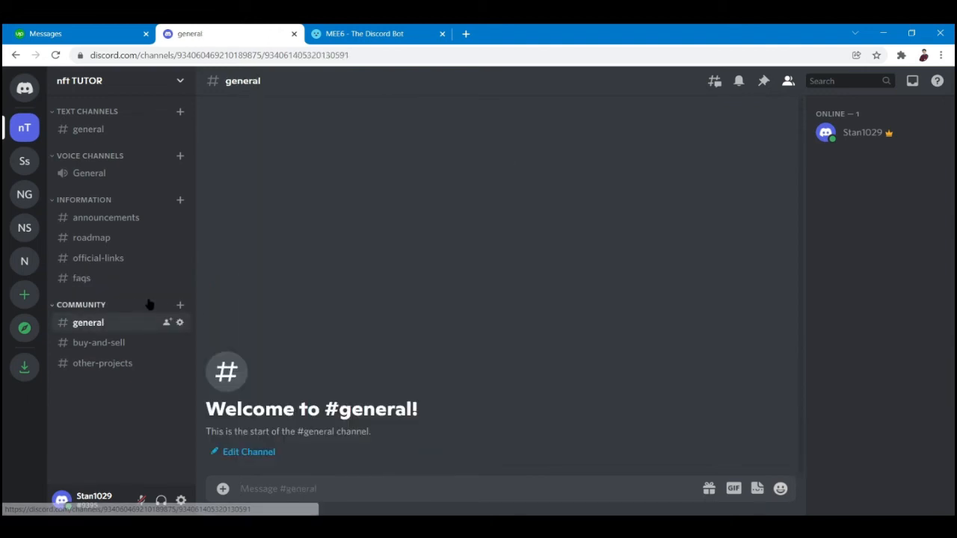
{"action": "mouse_move", "coordinate": [180, 305]}
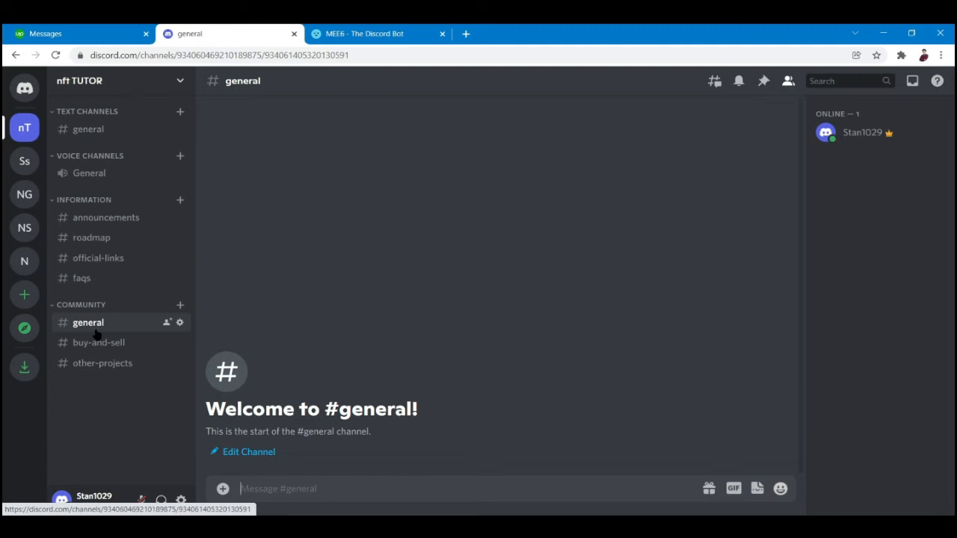
{"action": "mouse_move", "coordinate": [98, 343]}
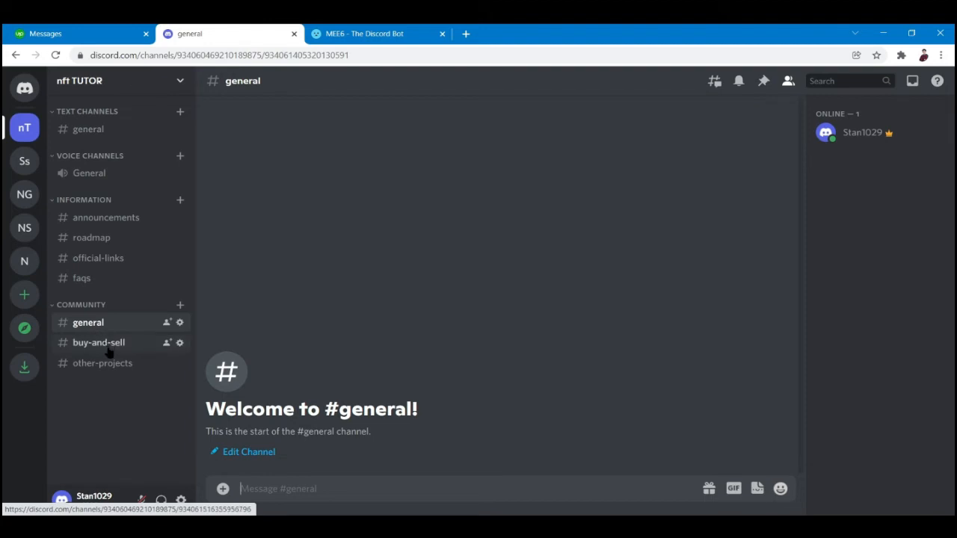
Open the empty #buy-and-sell channel under COMMUNITY
{"action": "left_click", "coordinate": [98, 342]}
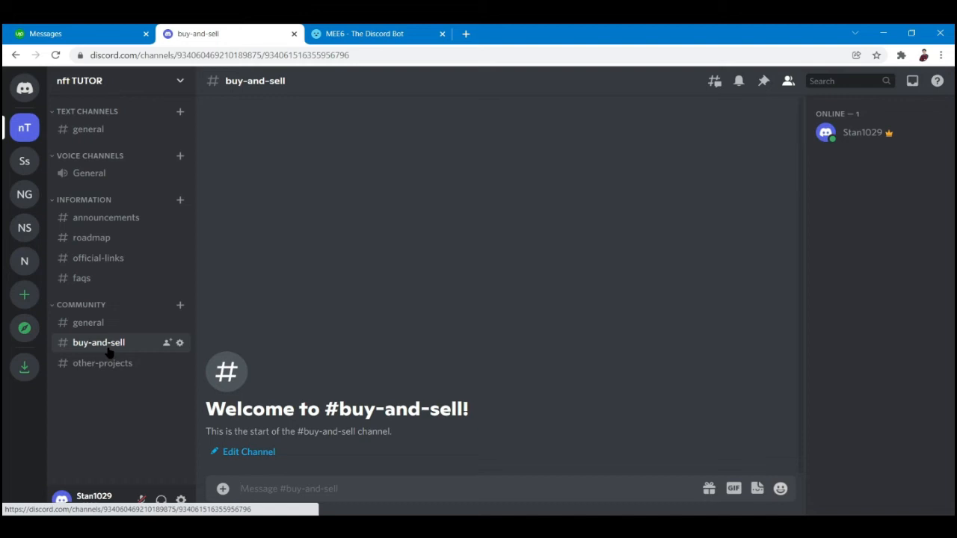
{"action": "mouse_move", "coordinate": [139, 392]}
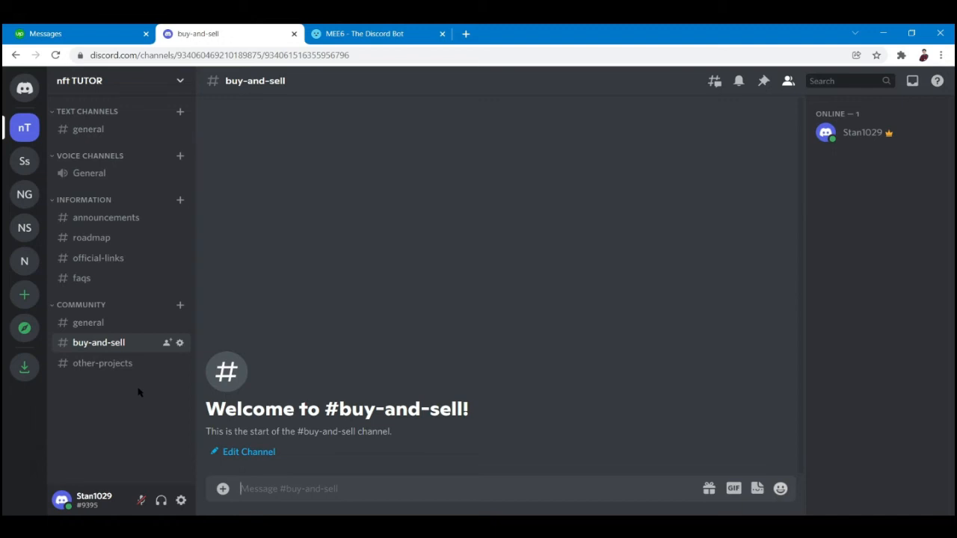
{"action": "mouse_move", "coordinate": [103, 363]}
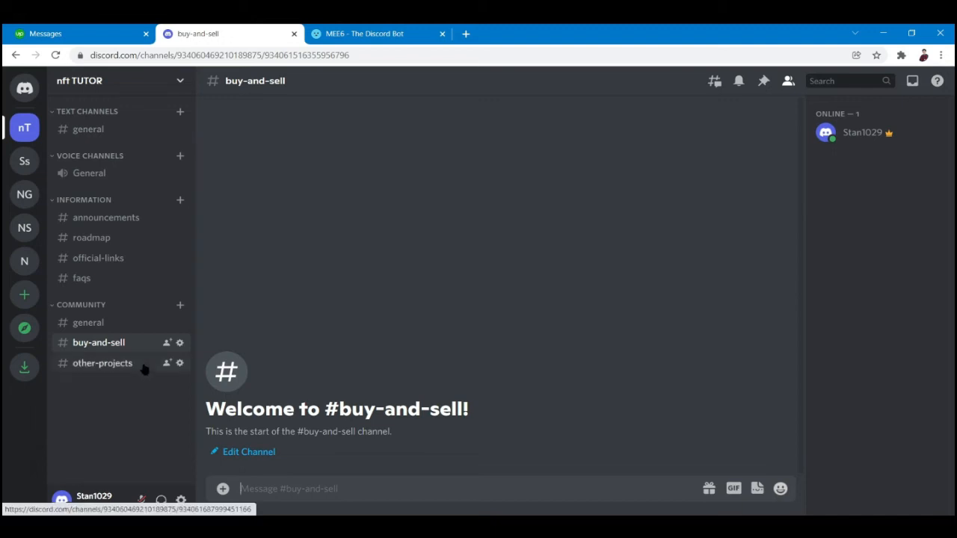
{"action": "mouse_move", "coordinate": [50, 350]}
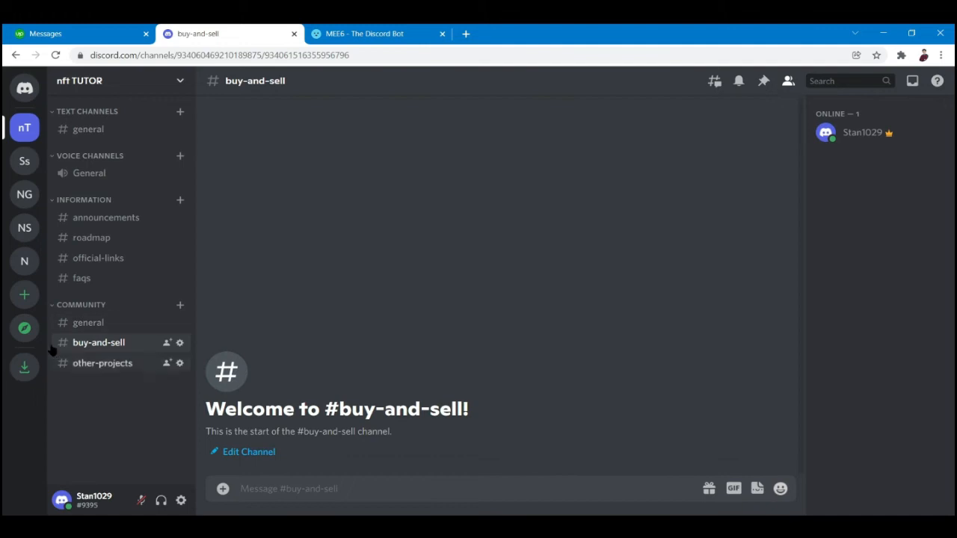
{"action": "mouse_move", "coordinate": [102, 363]}
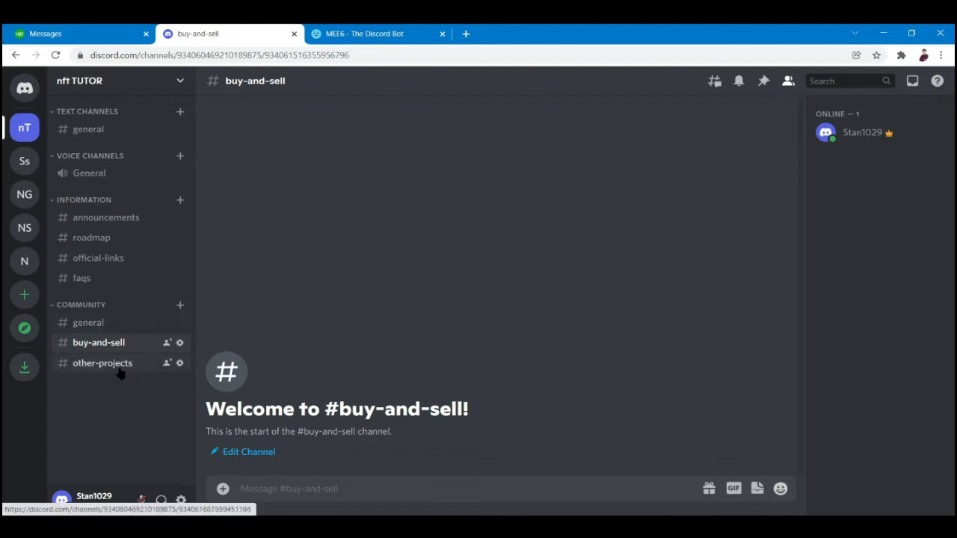
Open the empty #other-projects channel under COMMUNITY
{"action": "left_click", "coordinate": [103, 363]}
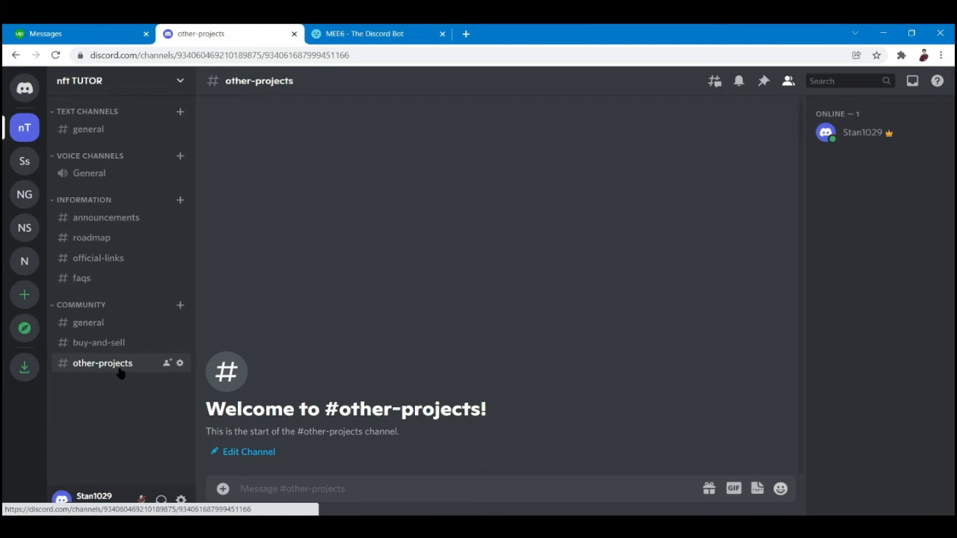
{"action": "mouse_move", "coordinate": [180, 278]}
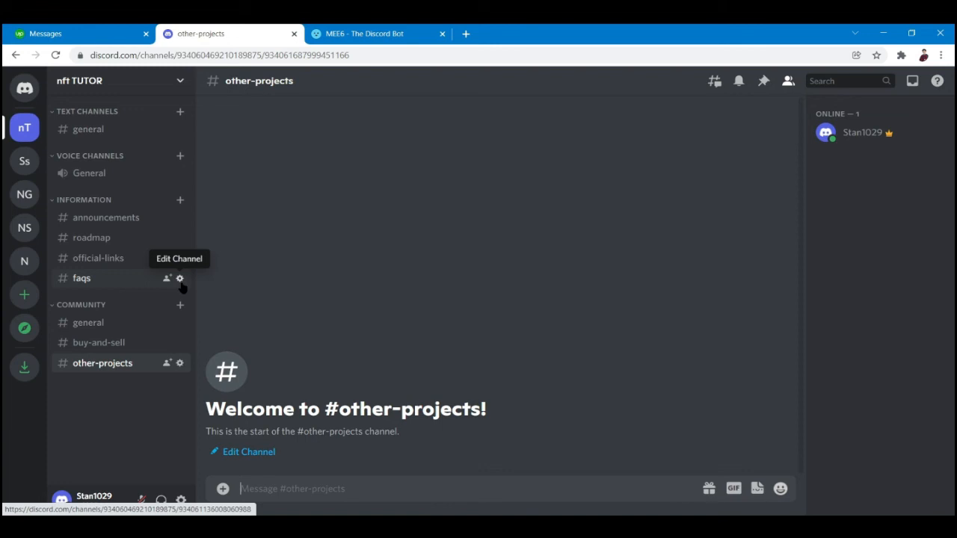
{"action": "mouse_move", "coordinate": [117, 376]}
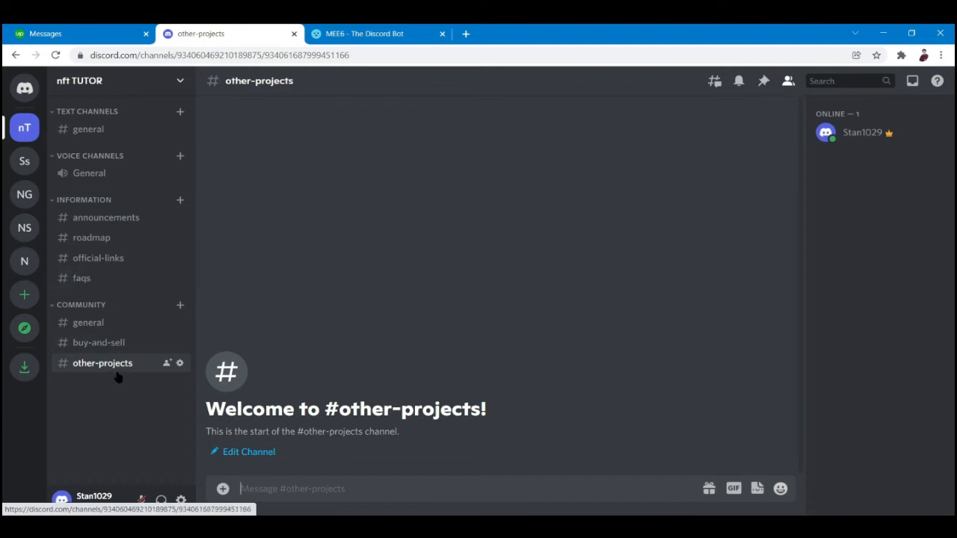
{"action": "mouse_move", "coordinate": [98, 343]}
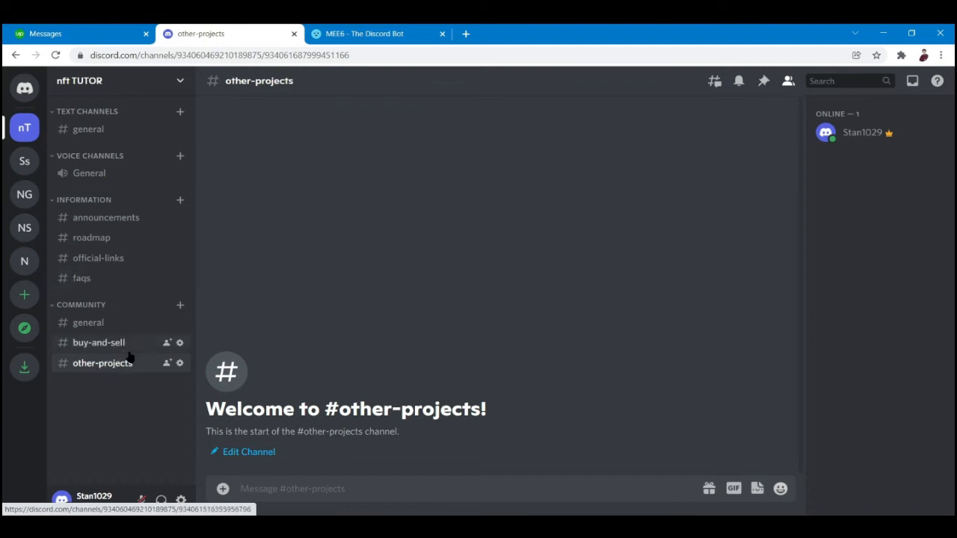
{"action": "mouse_move", "coordinate": [272, 294]}
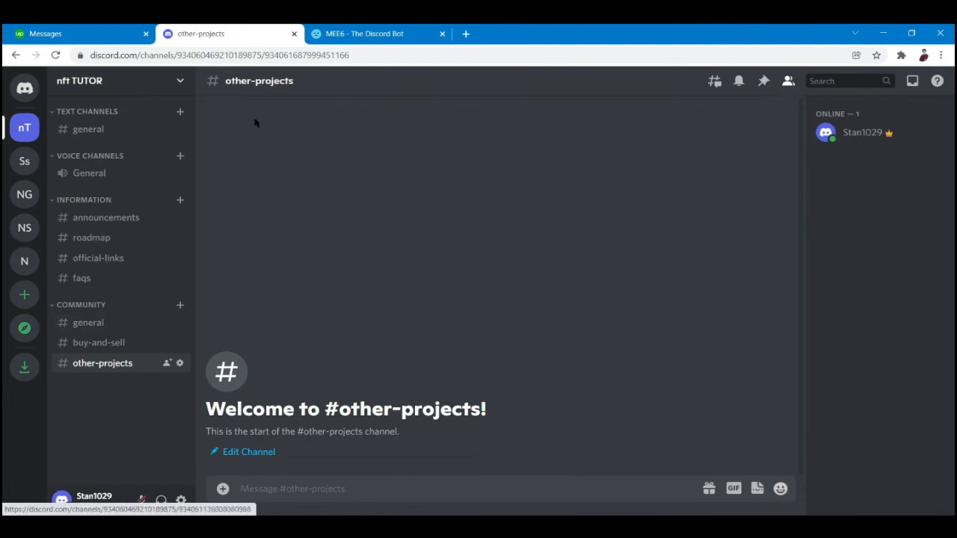
{"action": "mouse_move", "coordinate": [196, 246]}
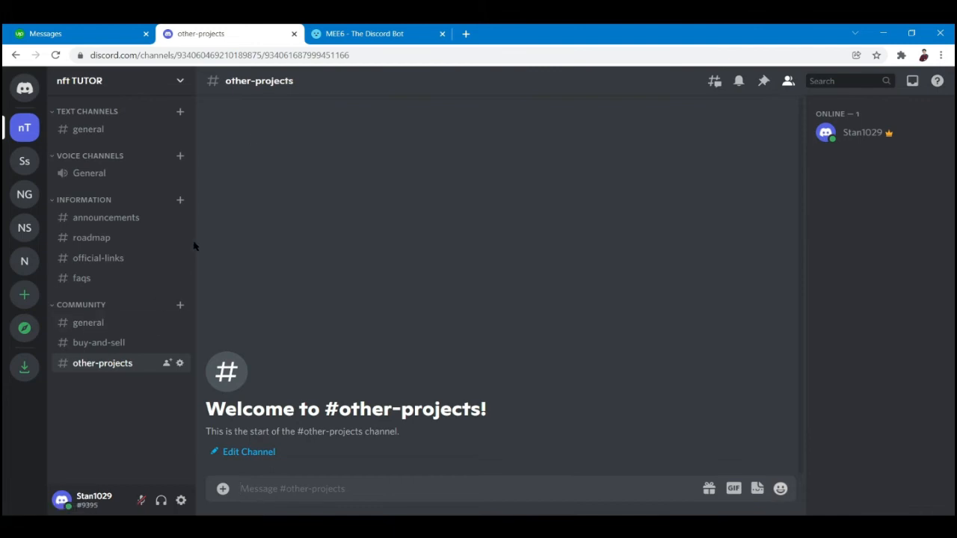
{"action": "mouse_move", "coordinate": [106, 217]}
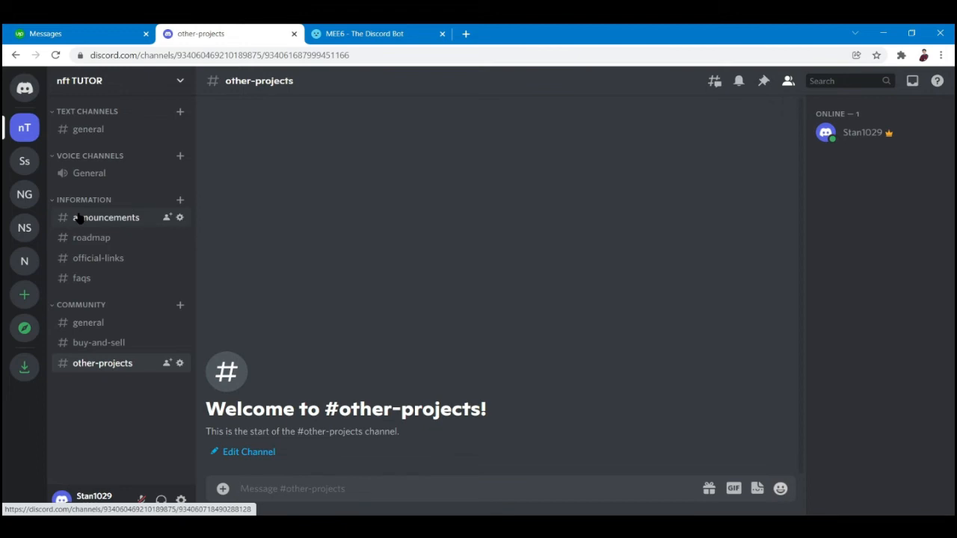
{"action": "mouse_move", "coordinate": [374, 33]}
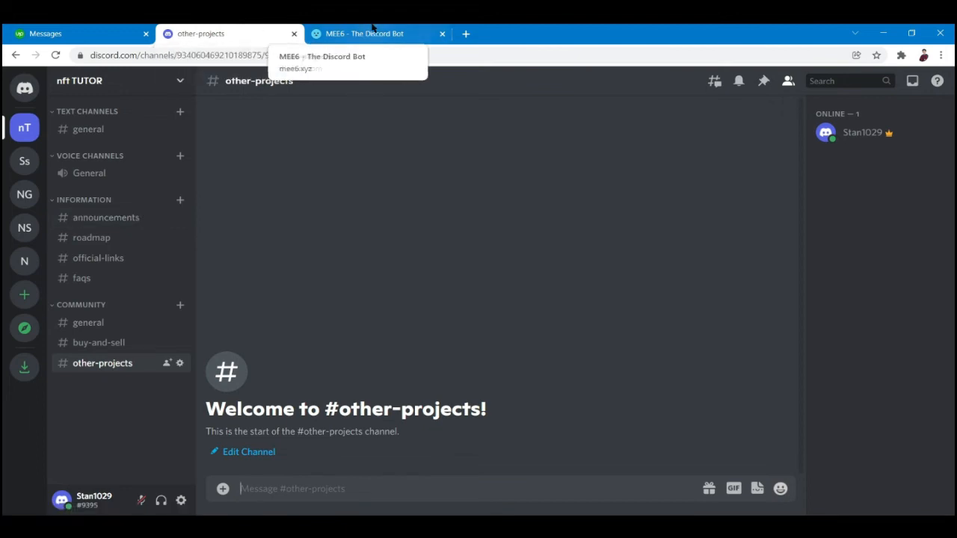
{"action": "mouse_move", "coordinate": [347, 301]}
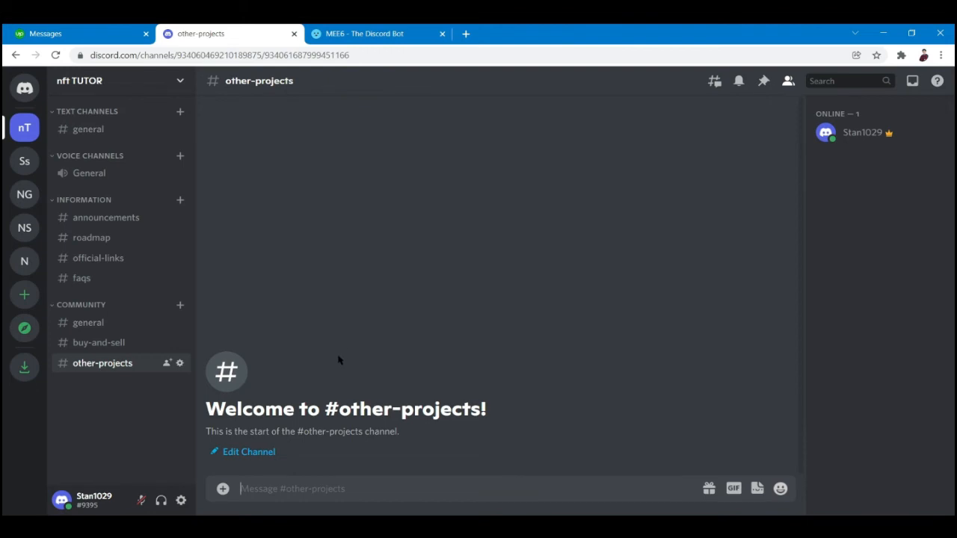
Switch to the MEE6 website tab and scroll down its homepage
{"action": "left_click", "coordinate": [366, 33]}
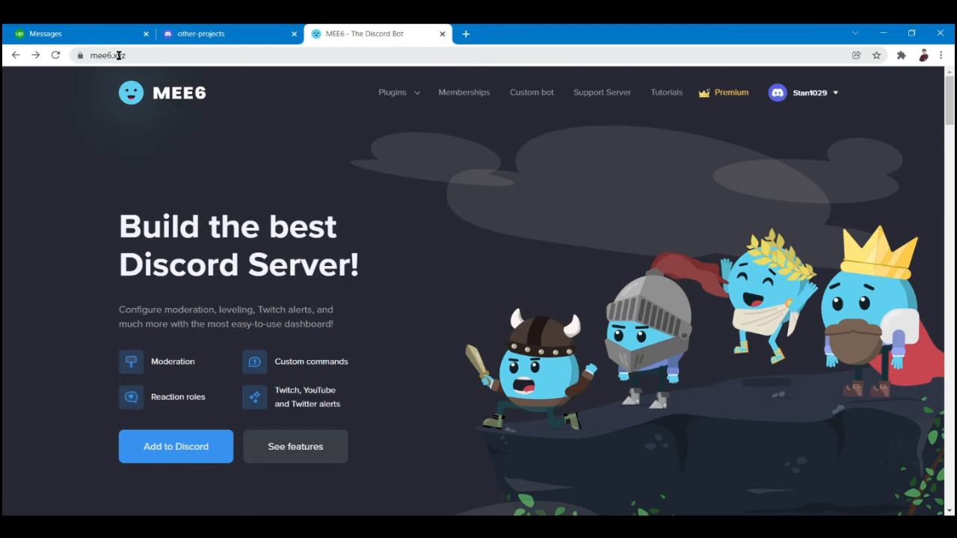
{"action": "scroll", "scroll_direction": "down", "scroll_amount": 3}
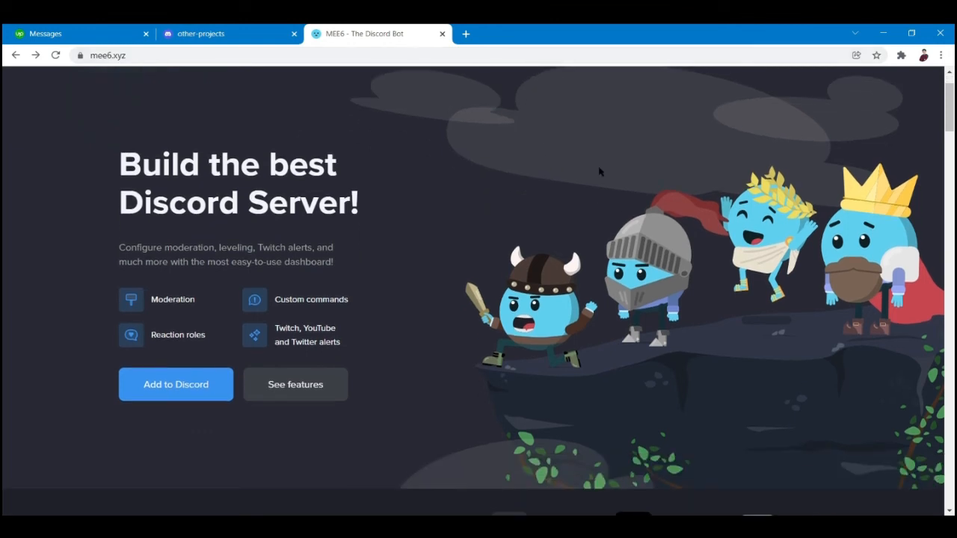
Choose Add to Discord and set up MEE6 for the nft TUTOR server
{"action": "left_click", "coordinate": [175, 384]}
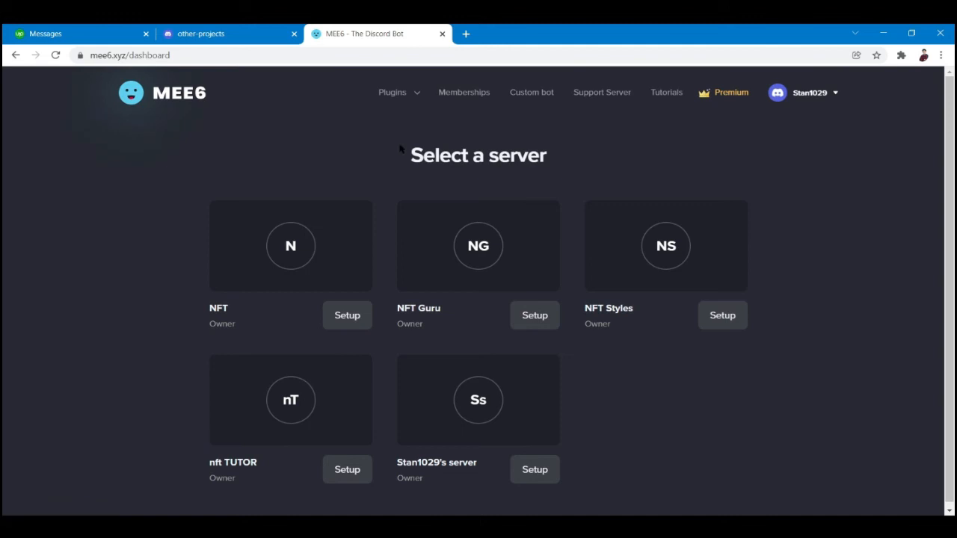
{"action": "mouse_move", "coordinate": [165, 346]}
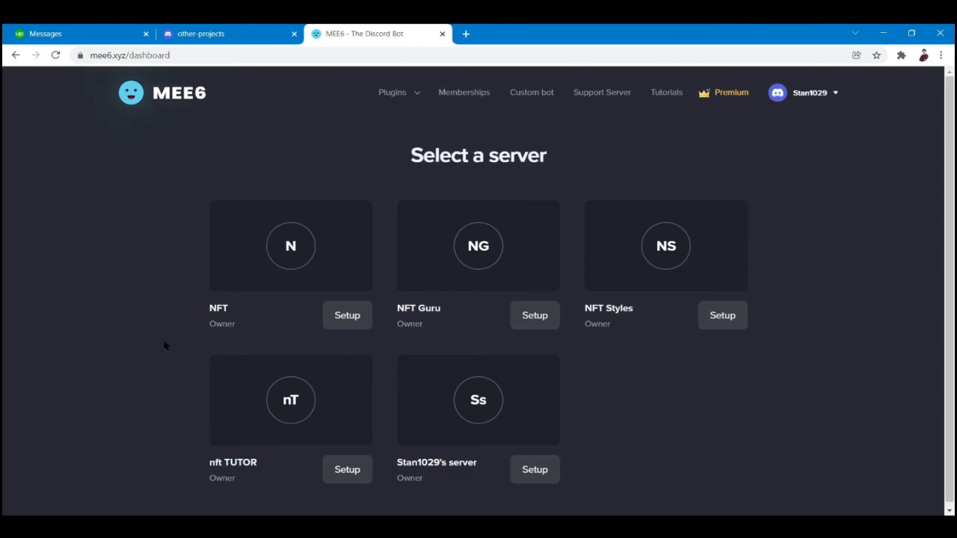
{"action": "mouse_move", "coordinate": [313, 420]}
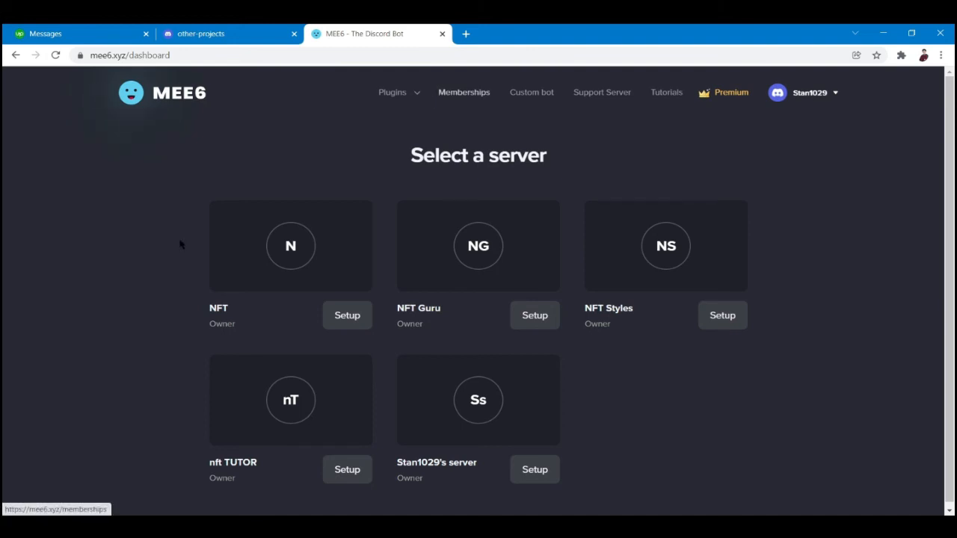
{"action": "left_click", "coordinate": [224, 34]}
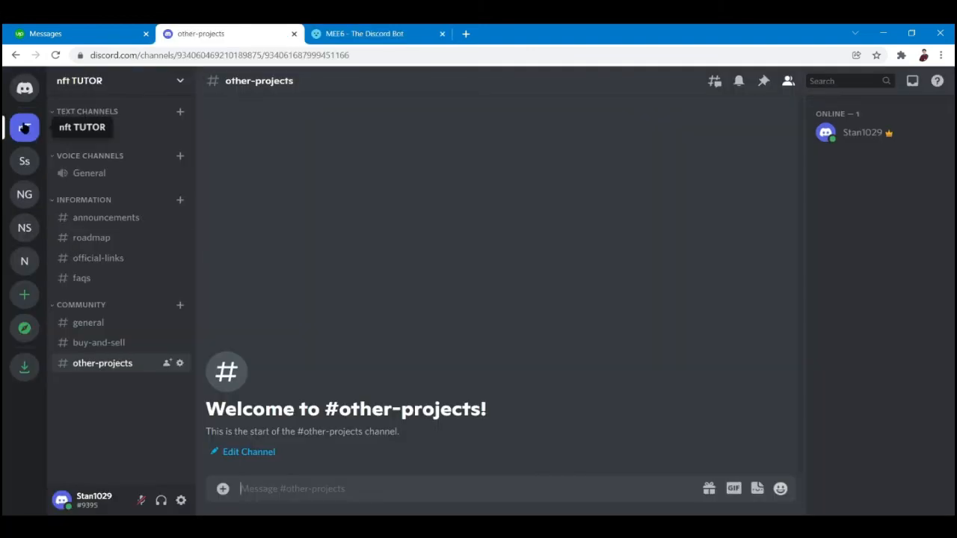
{"action": "left_click", "coordinate": [374, 33]}
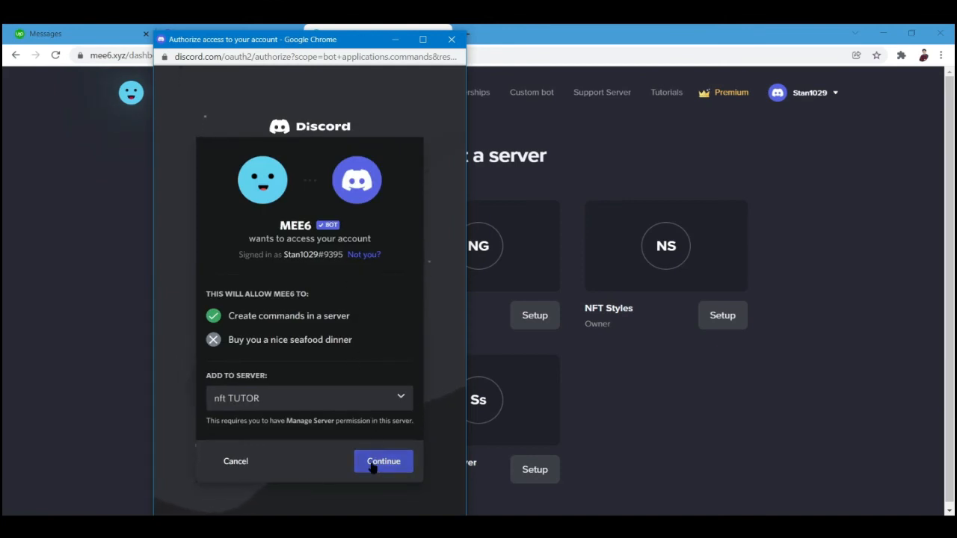
Continue MEE6's authorization for nft TUTOR and review its requested permissions, including Administrator
{"action": "left_click", "coordinate": [383, 461]}
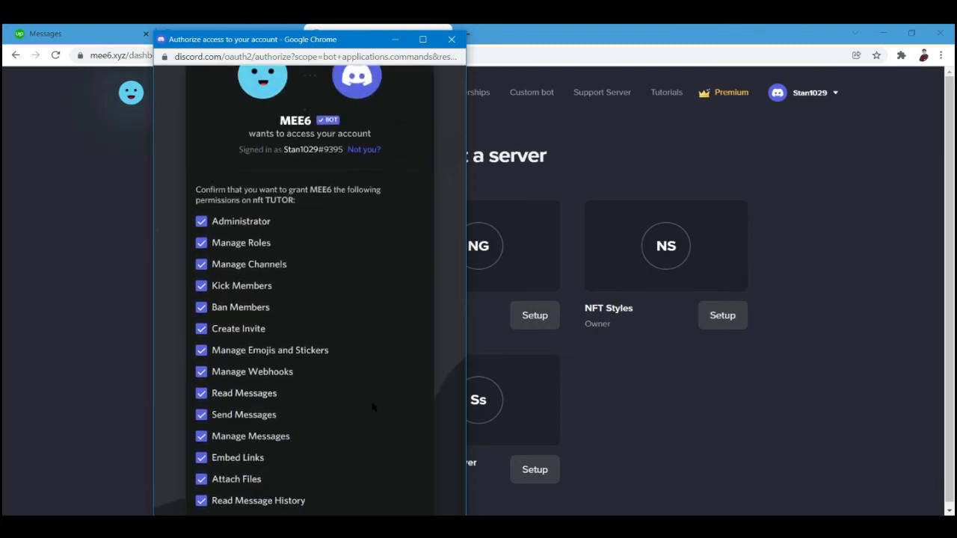
{"action": "scroll", "scroll_direction": "down", "scroll_amount": 3}
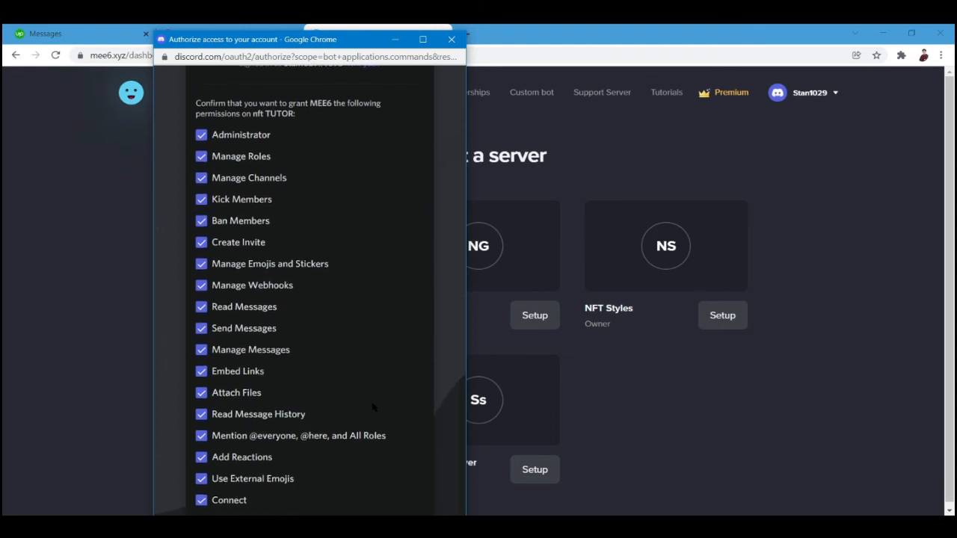
{"action": "scroll", "scroll_direction": "down", "scroll_amount": 3}
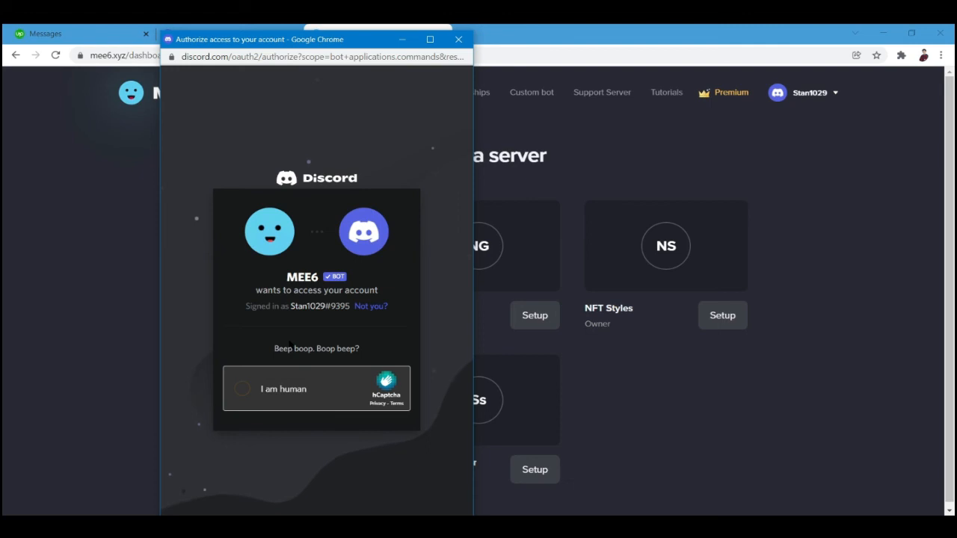
Complete the hCaptcha by ticking 'I am human' and selecting the airplane images
{"action": "left_click", "coordinate": [241, 389]}
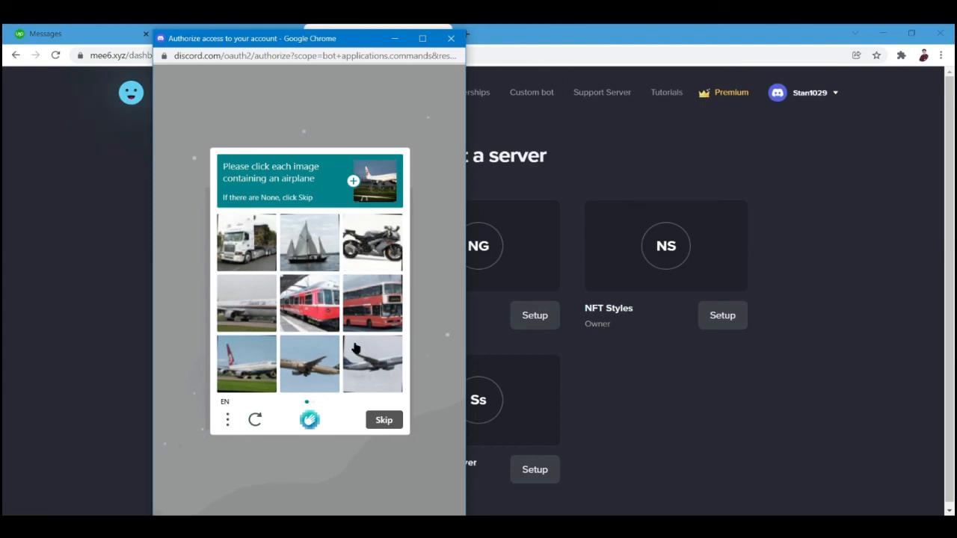
{"action": "left_click", "coordinate": [372, 364]}
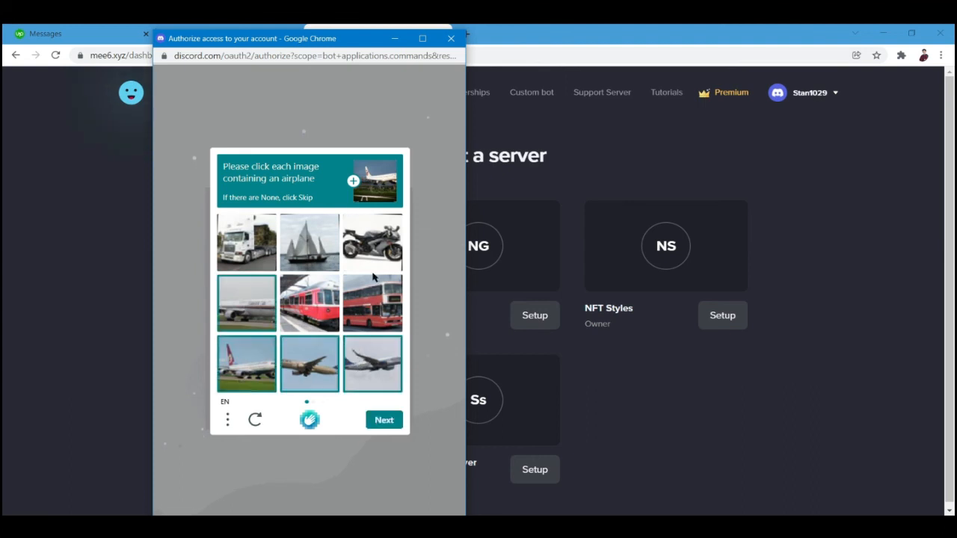
{"action": "left_click", "coordinate": [384, 419]}
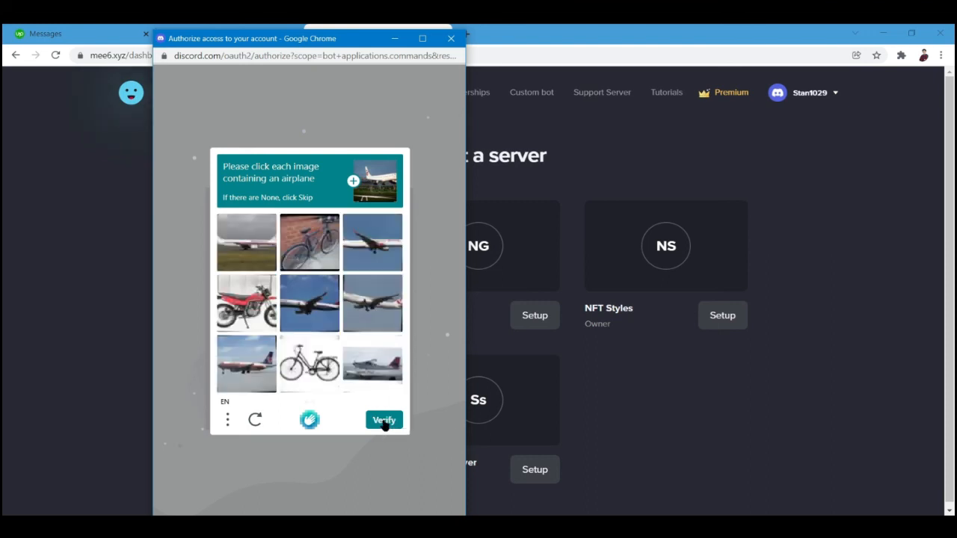
{"action": "left_click", "coordinate": [384, 420]}
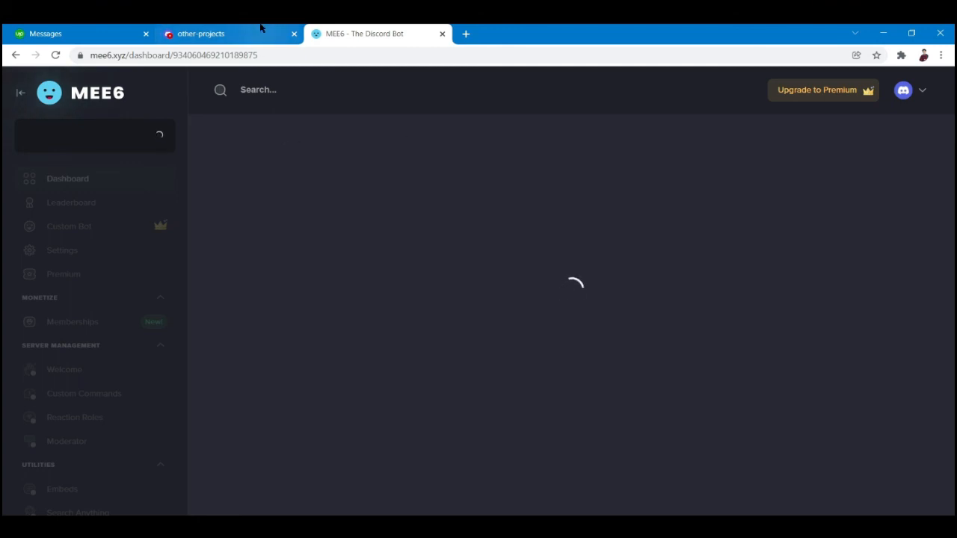
View MEE6's bot profile in the member list, then switch to #announcements
{"action": "left_click", "coordinate": [200, 33]}
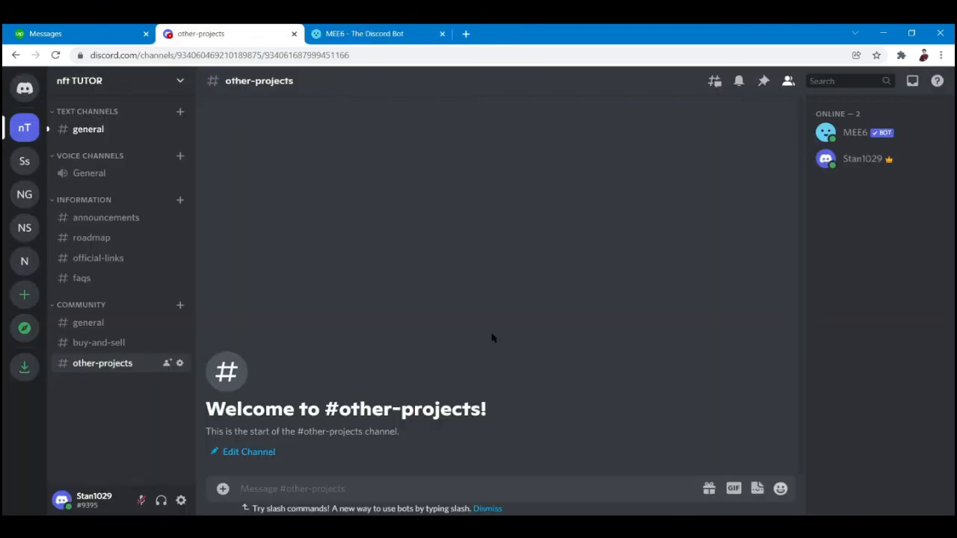
{"action": "mouse_move", "coordinate": [860, 132]}
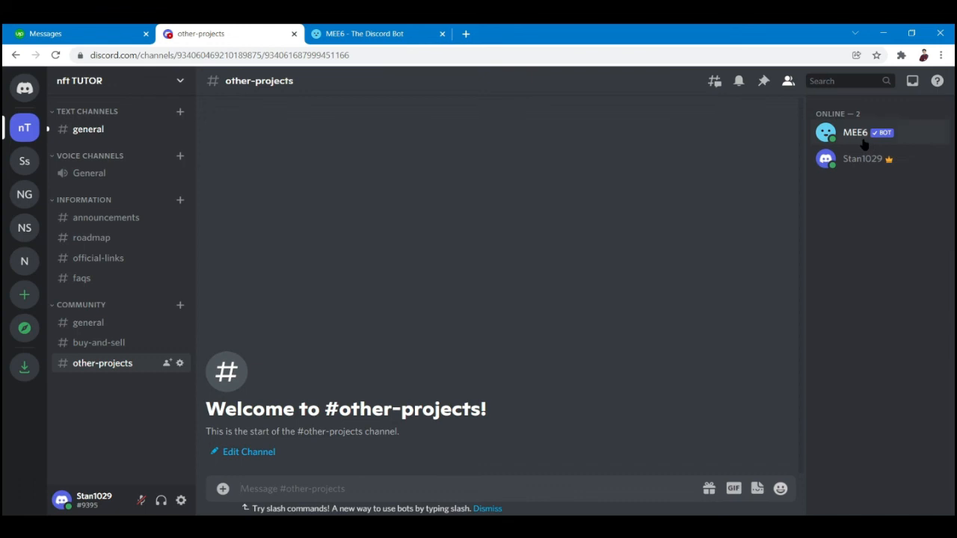
{"action": "left_click", "coordinate": [855, 132]}
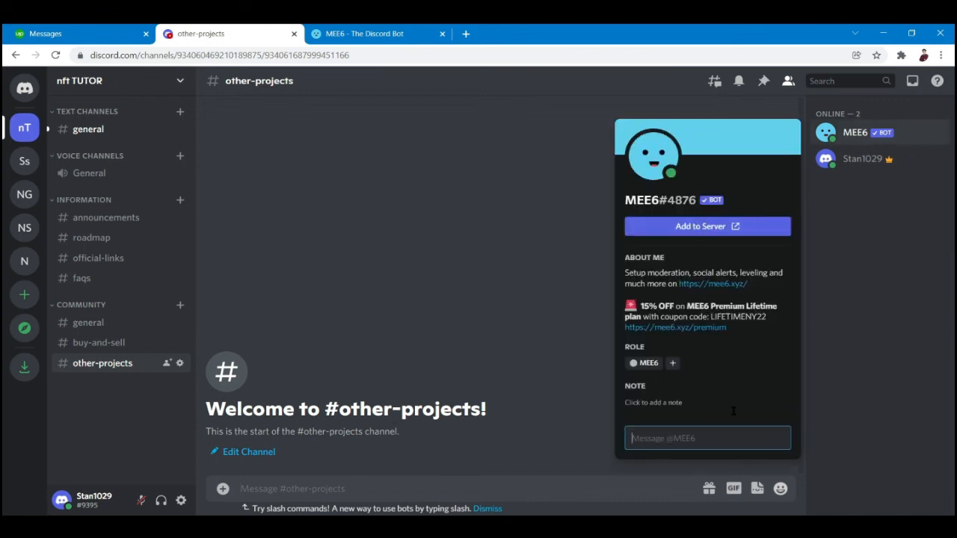
{"action": "mouse_move", "coordinate": [608, 382]}
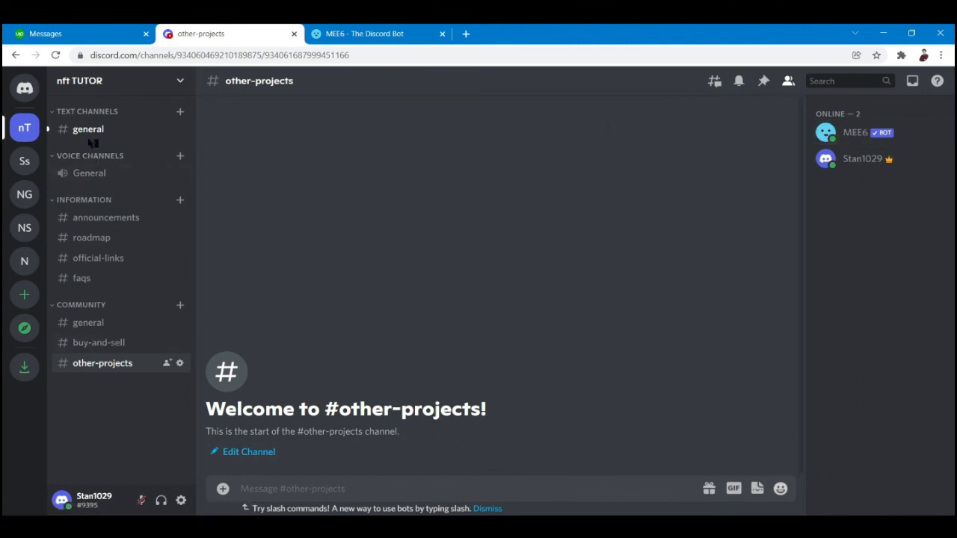
{"action": "left_click", "coordinate": [106, 217]}
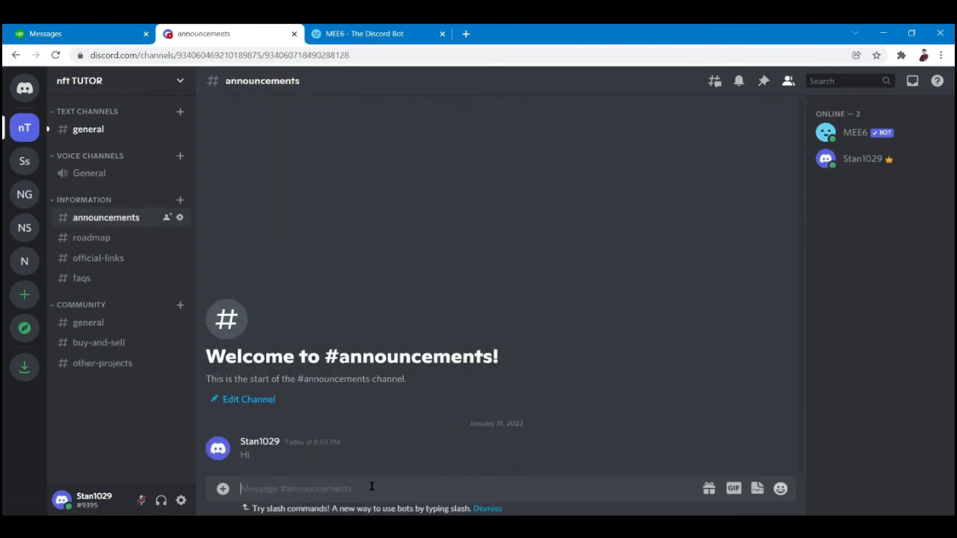
{"action": "mouse_move", "coordinate": [855, 132]}
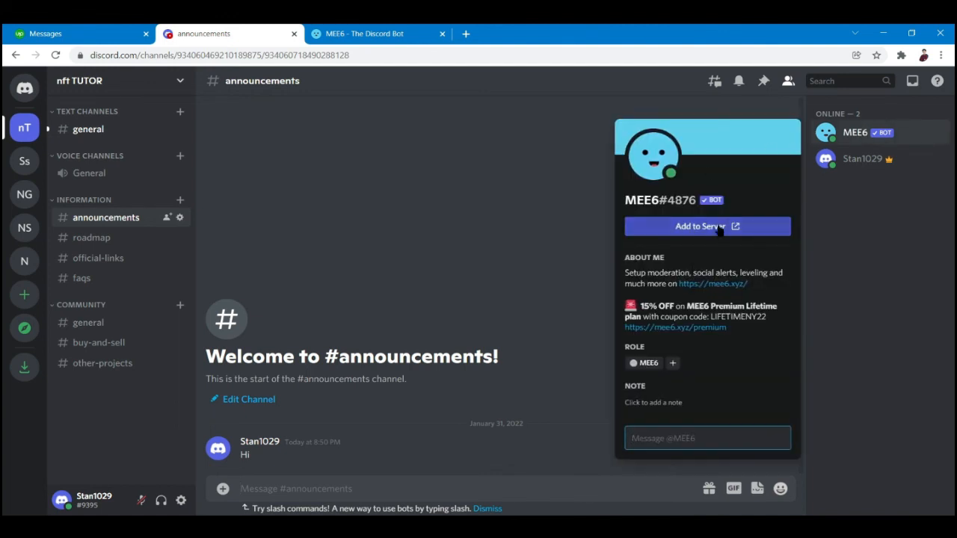
Visit MEE6's website from its profile, then close the duplicate MEE6 tab
{"action": "left_click", "coordinate": [712, 284]}
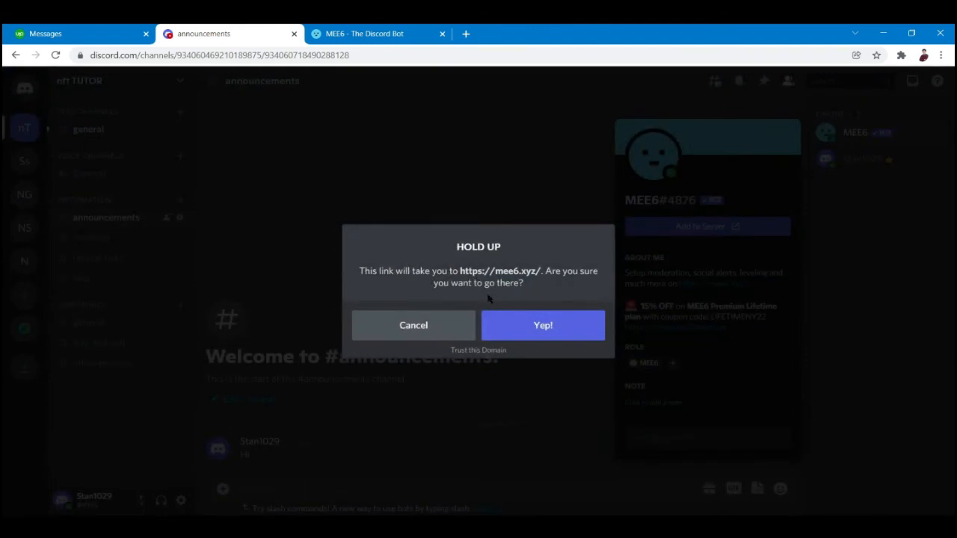
{"action": "left_click", "coordinate": [543, 325]}
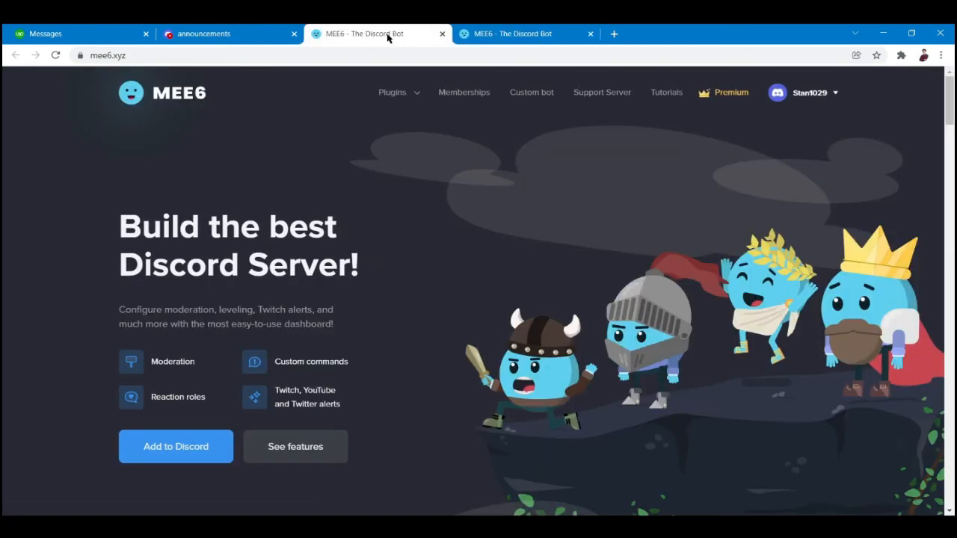
{"action": "mouse_move", "coordinate": [441, 34]}
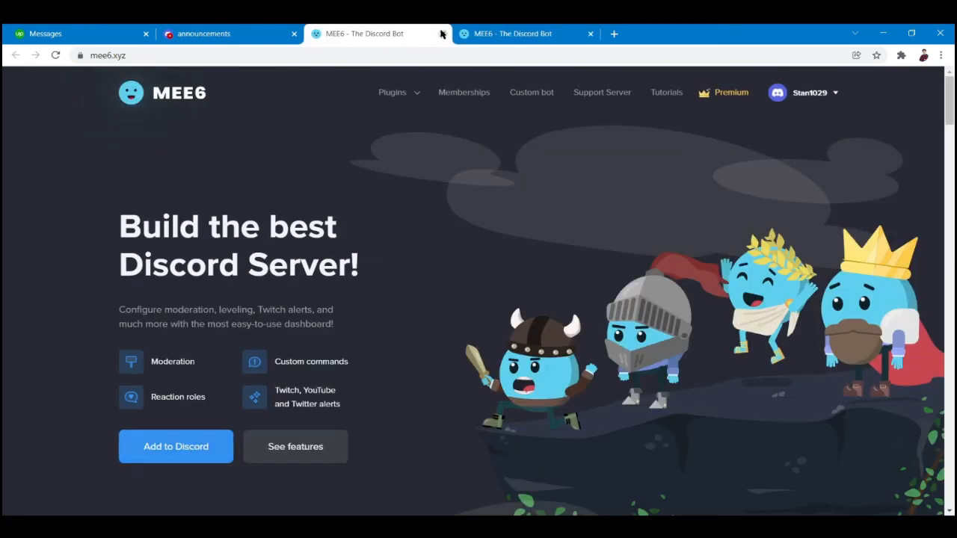
{"action": "left_click", "coordinate": [228, 34]}
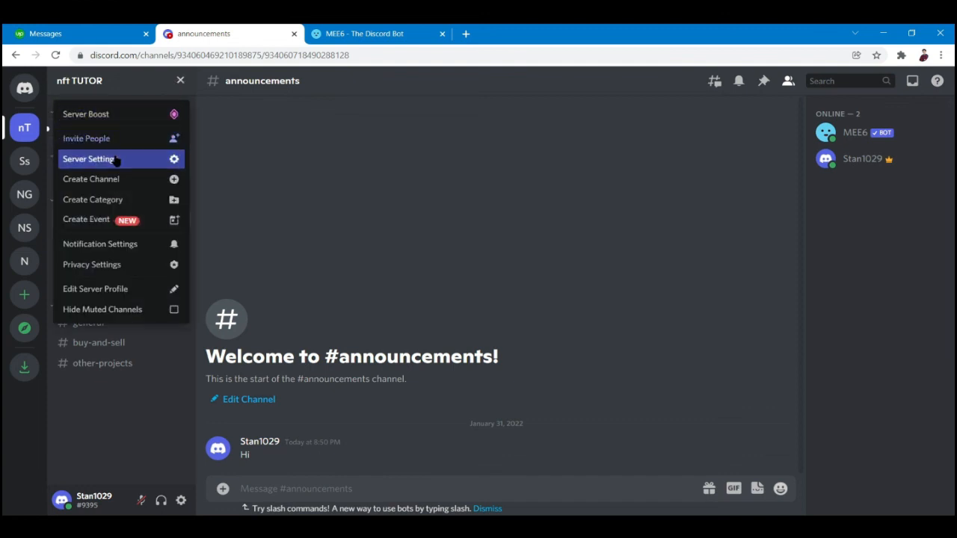
In Server Settings Roles, create a role and name it 'Admin'
{"action": "left_click", "coordinate": [90, 159]}
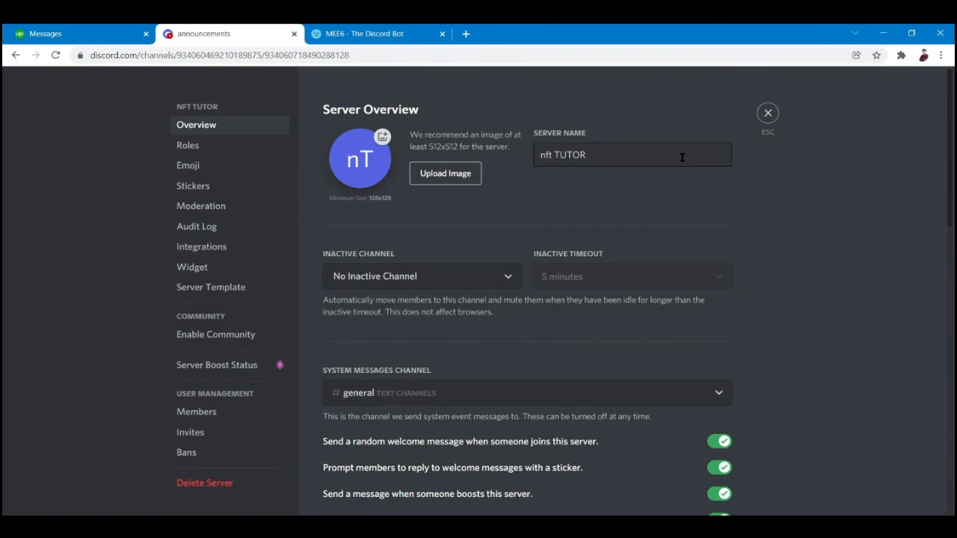
{"action": "left_click", "coordinate": [187, 146]}
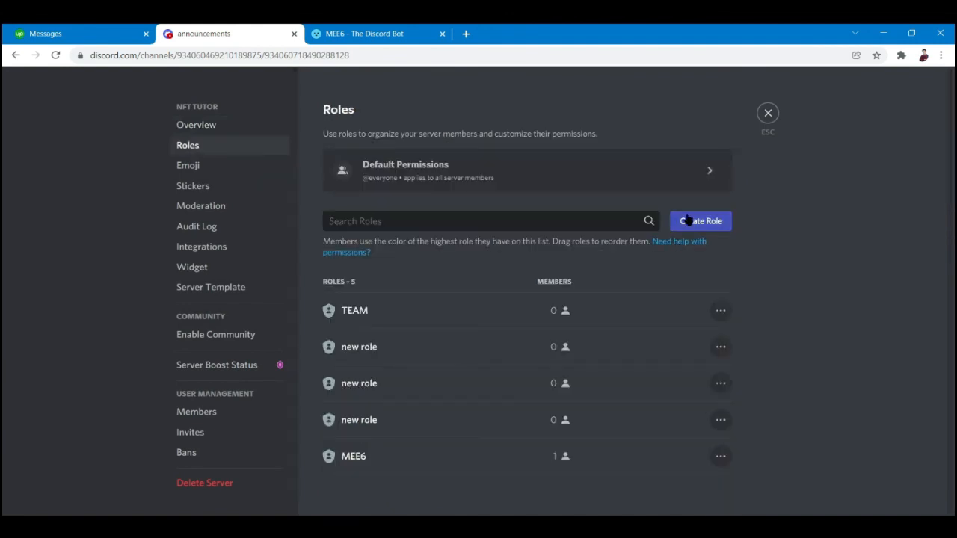
{"action": "left_click", "coordinate": [701, 220]}
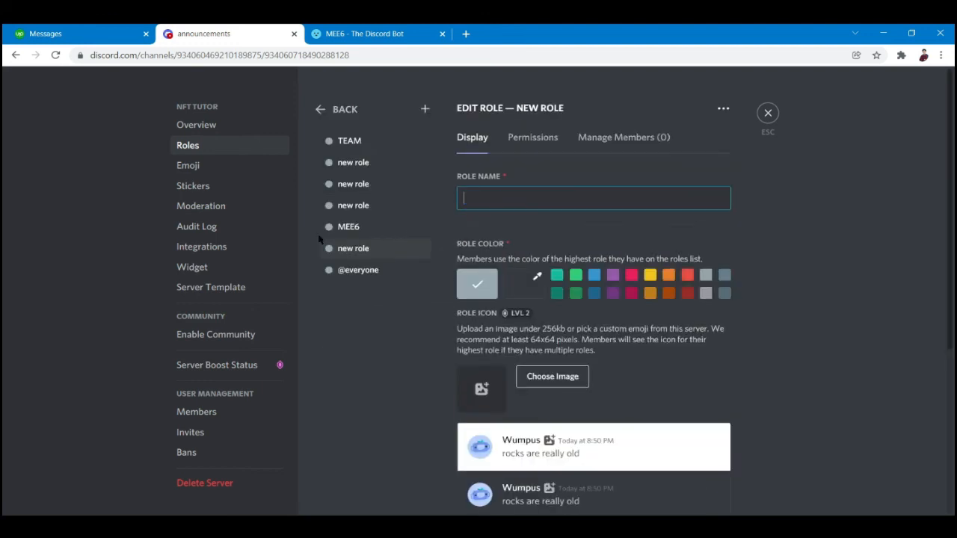
{"action": "type", "text": "Admin"}
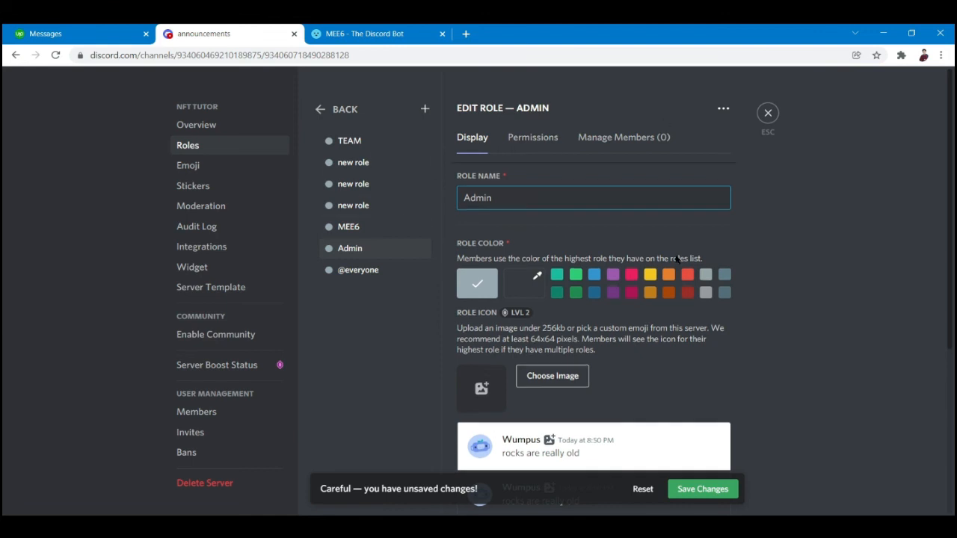
{"action": "scroll", "scroll_direction": "down", "scroll_amount": 3}
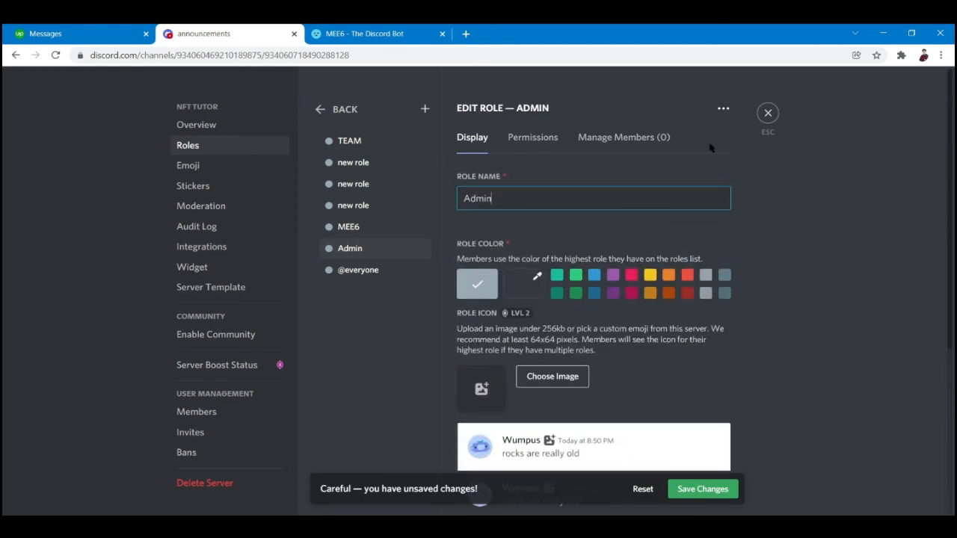
Replace the MEE6 role's name with 'Admin'
{"action": "left_click", "coordinate": [349, 227]}
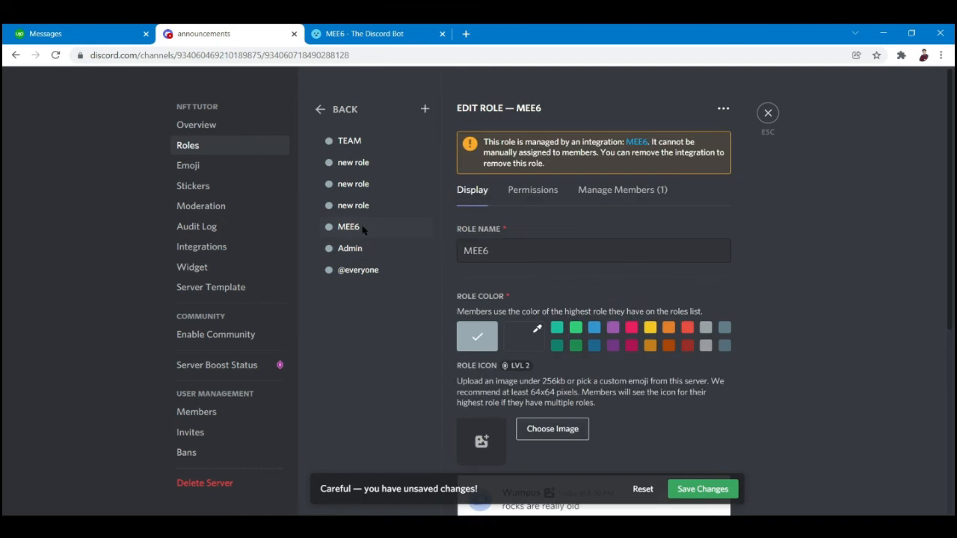
{"action": "left_click", "coordinate": [593, 251]}
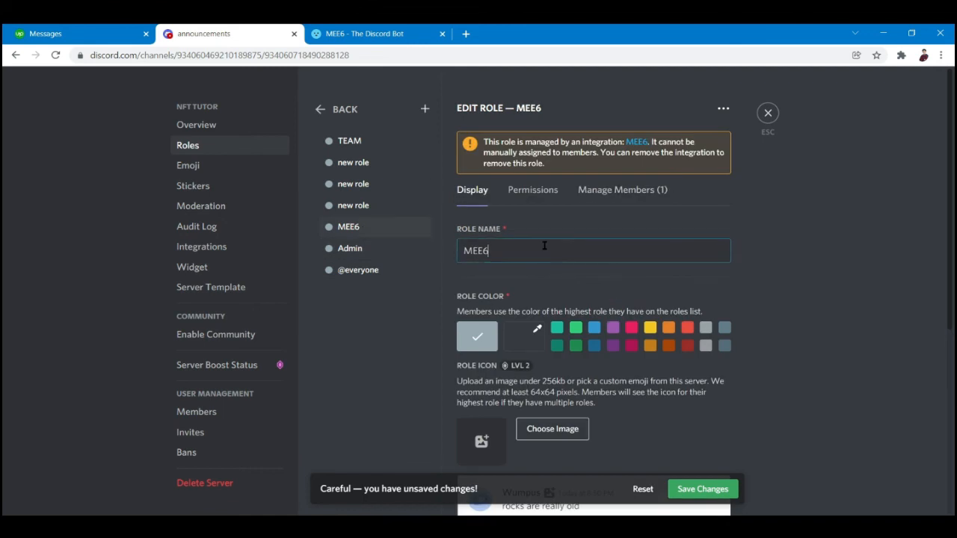
{"action": "key", "text": "Ctrl+a"}
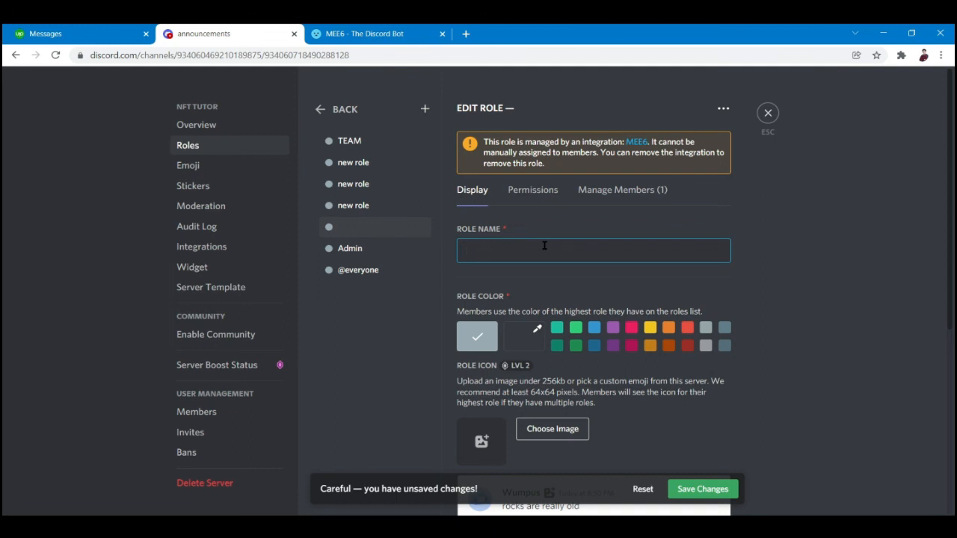
{"action": "type", "text": "A"}
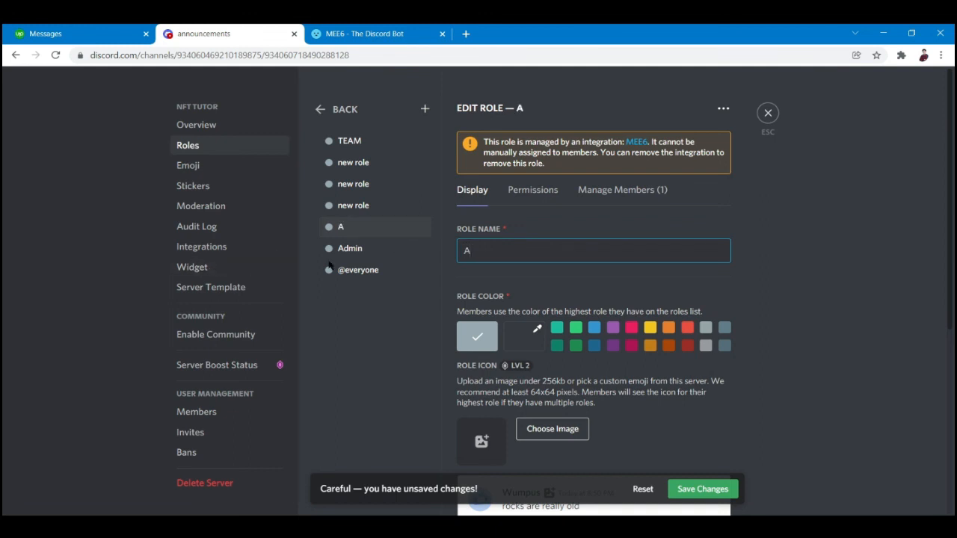
{"action": "type", "text": "dmi"}
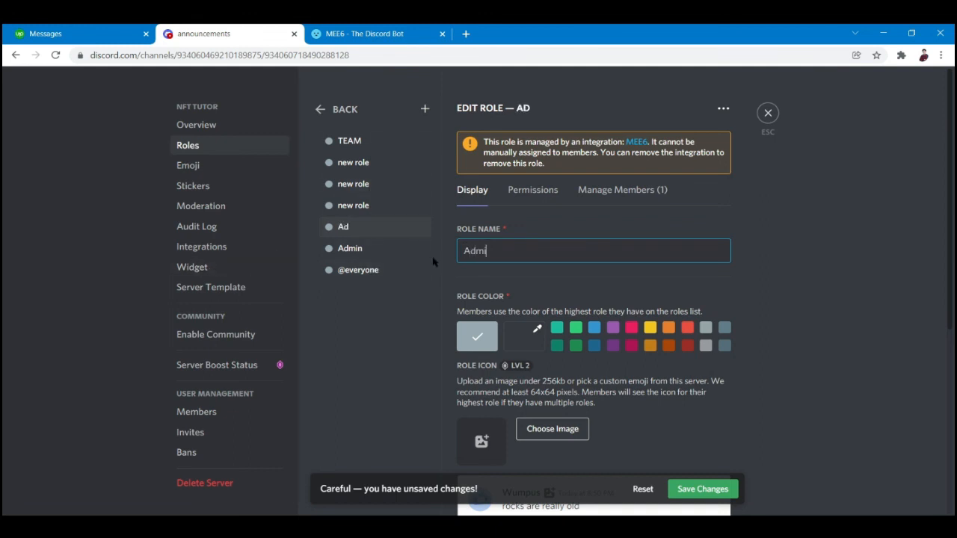
{"action": "type", "text": "n"}
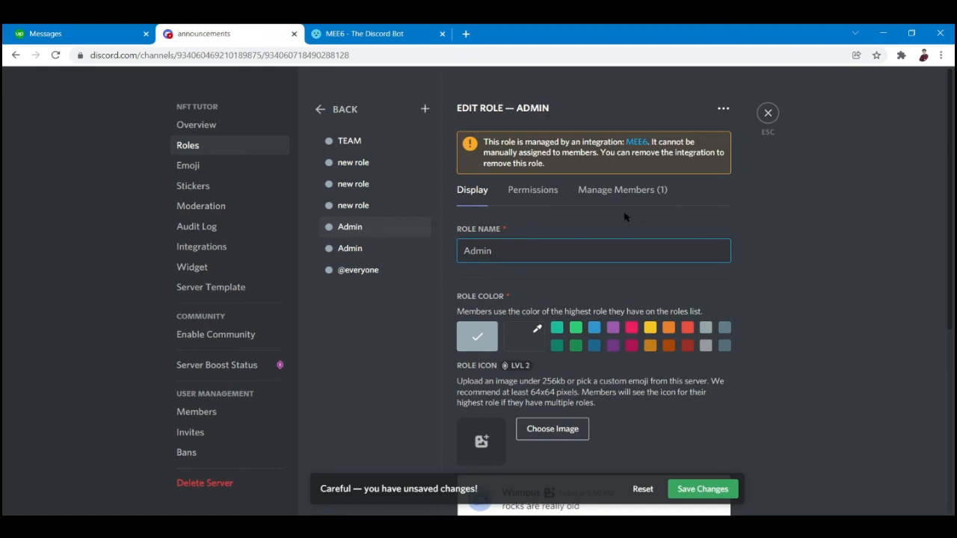
Scroll through the Admin role's Permissions tab toggles
{"action": "left_click", "coordinate": [533, 189]}
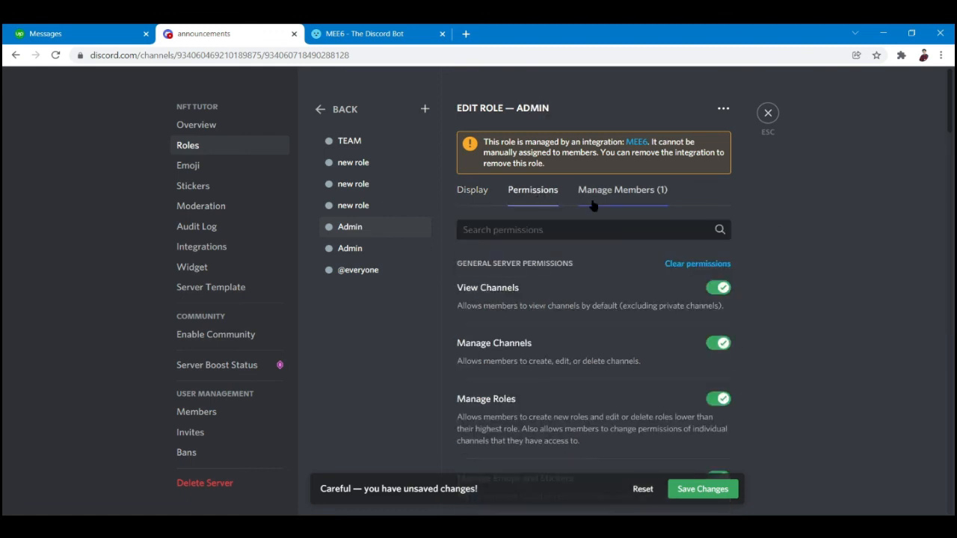
{"action": "scroll", "scroll_direction": "down", "scroll_amount": 3}
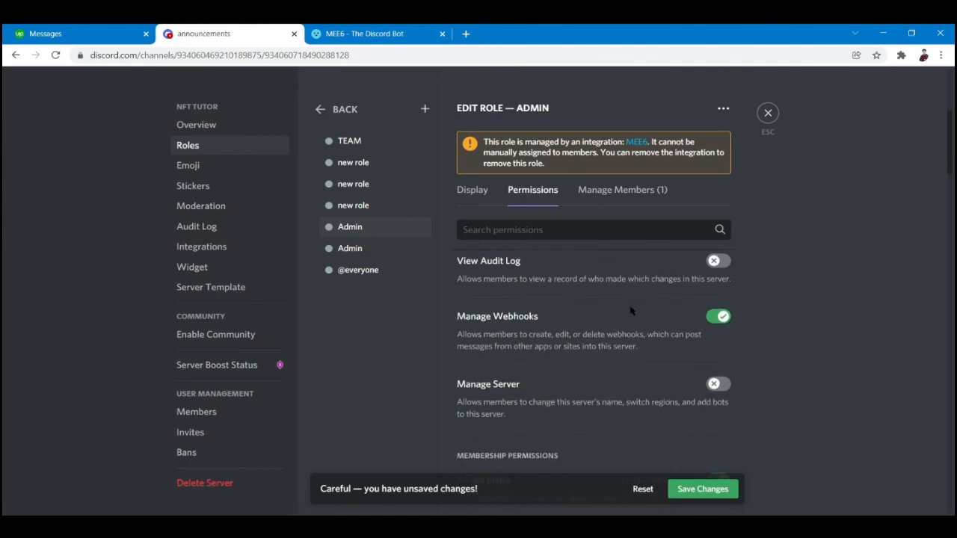
{"action": "scroll", "scroll_direction": "down", "scroll_amount": 3}
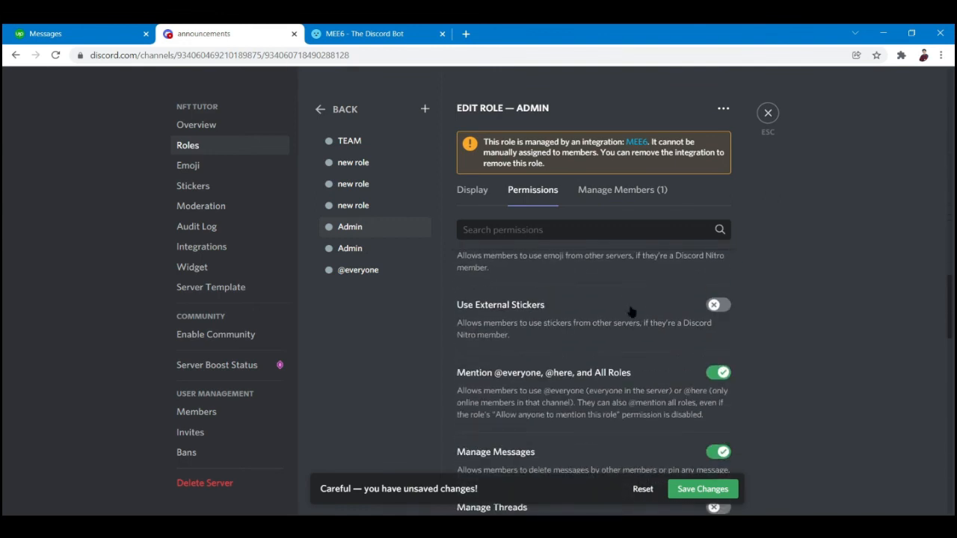
{"action": "mouse_move", "coordinate": [136, 203]}
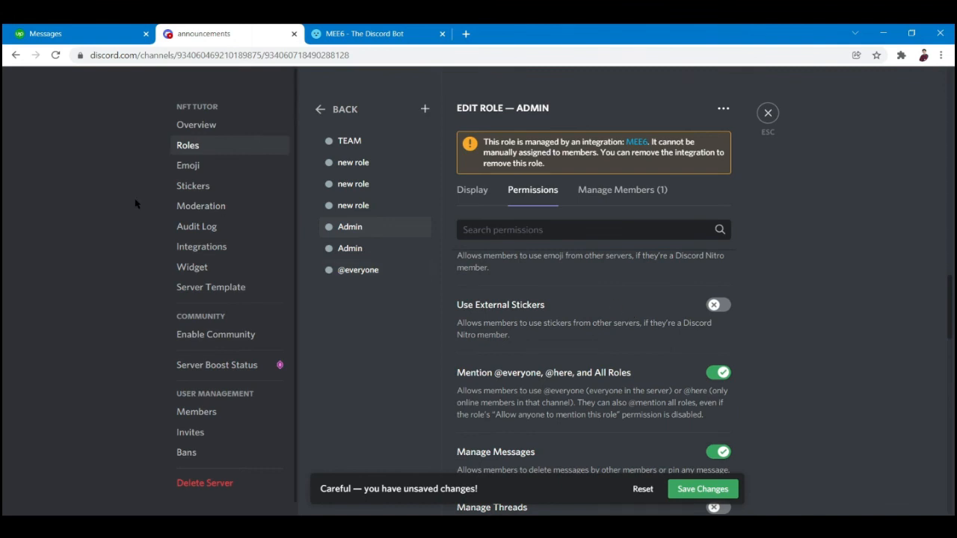
{"action": "mouse_move", "coordinate": [427, 300]}
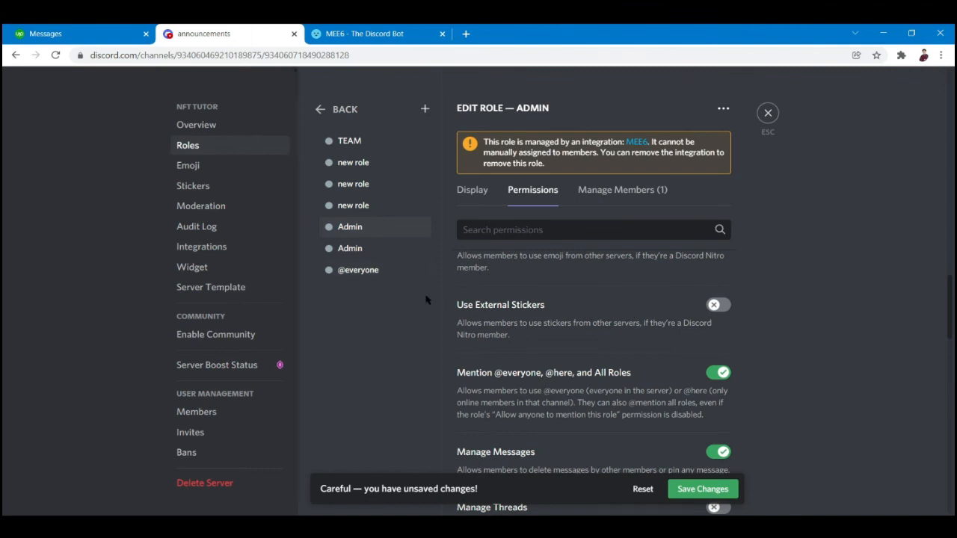
{"action": "mouse_move", "coordinate": [150, 176]}
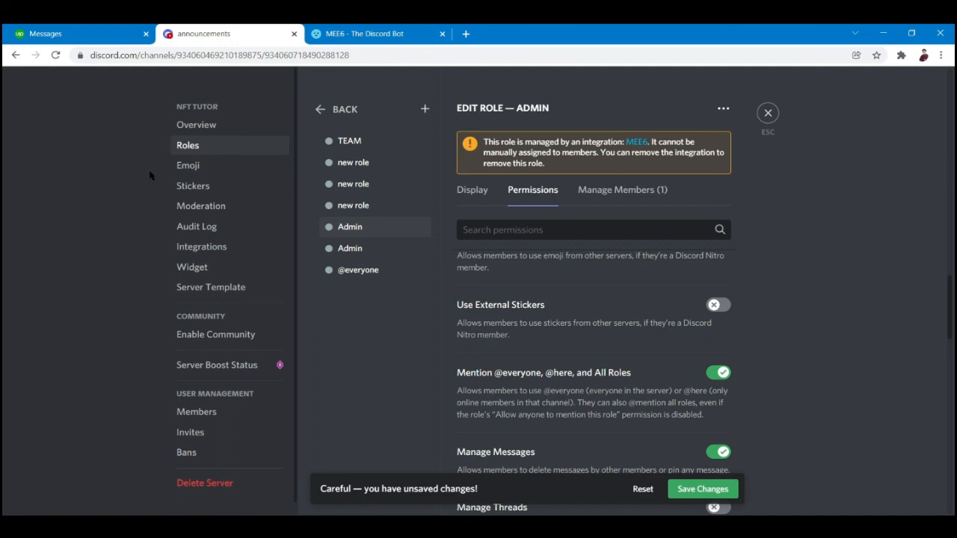
{"action": "mouse_move", "coordinate": [436, 246]}
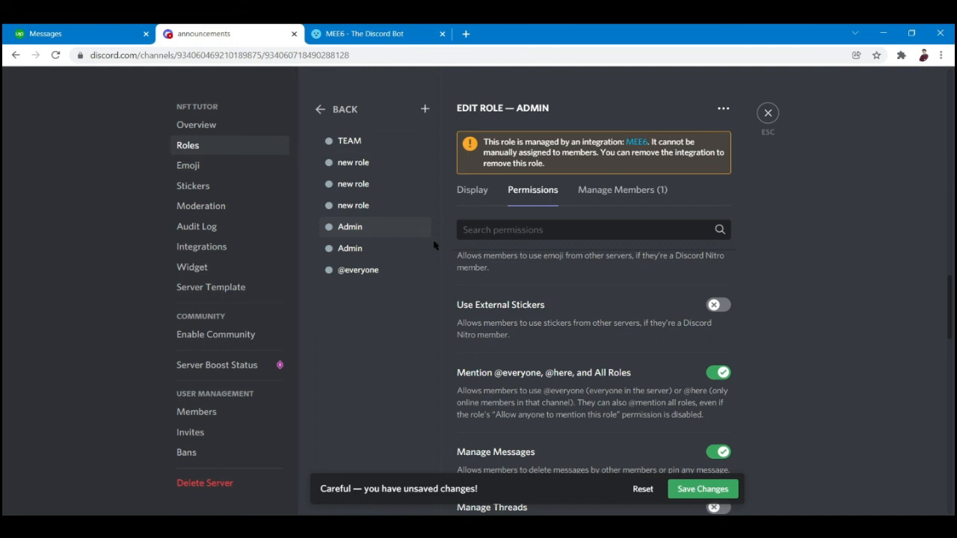